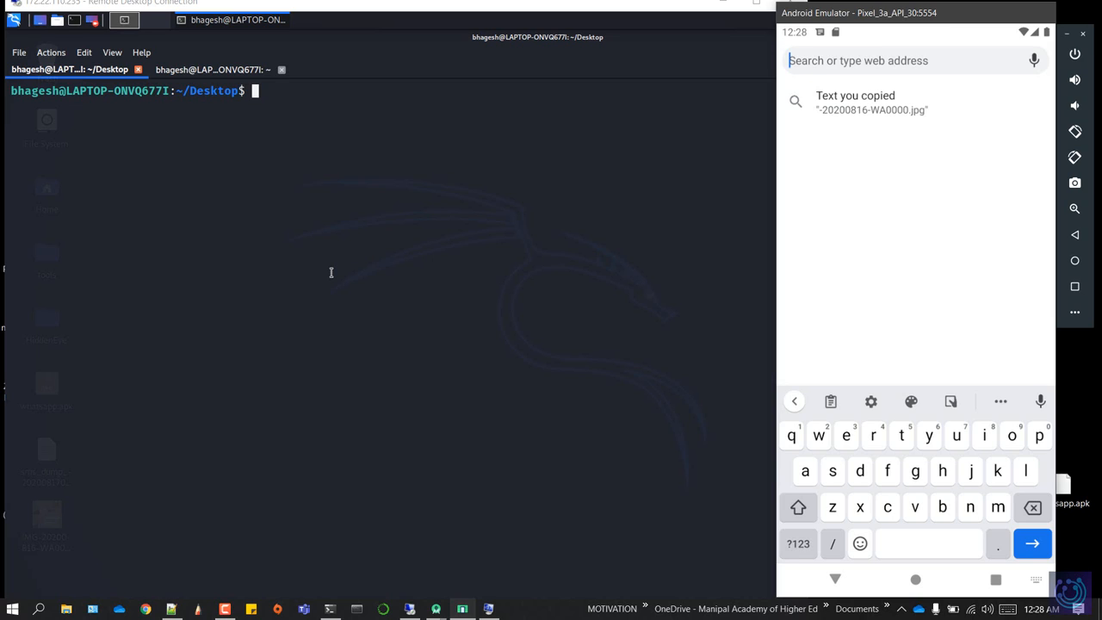
{"action": "mouse_move", "coordinate": [338, 370]}
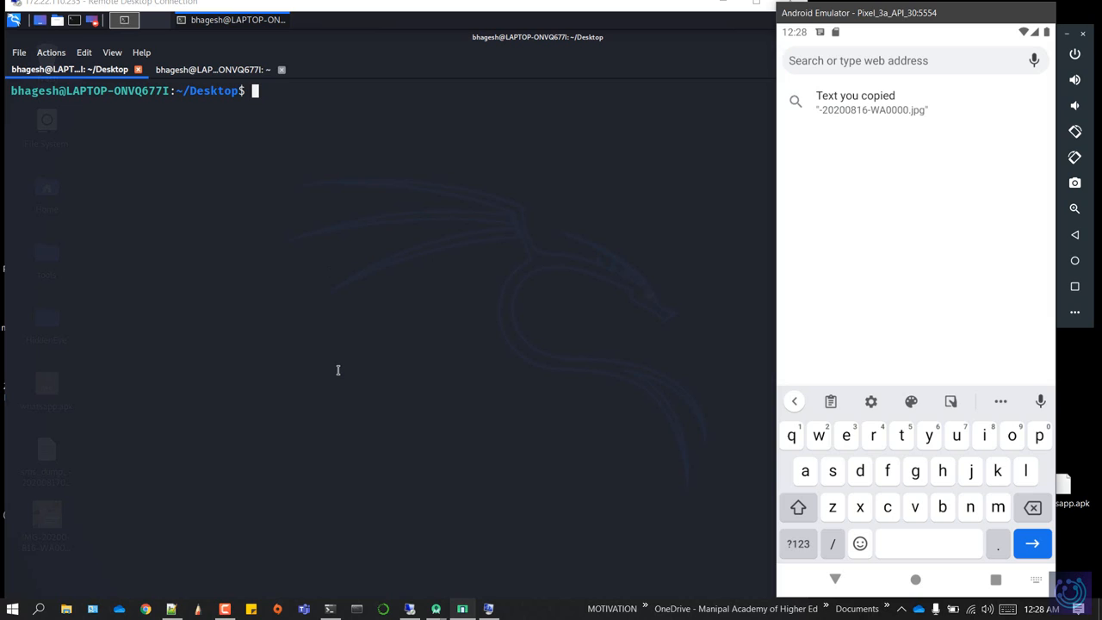
{"action": "mouse_move", "coordinate": [307, 390]}
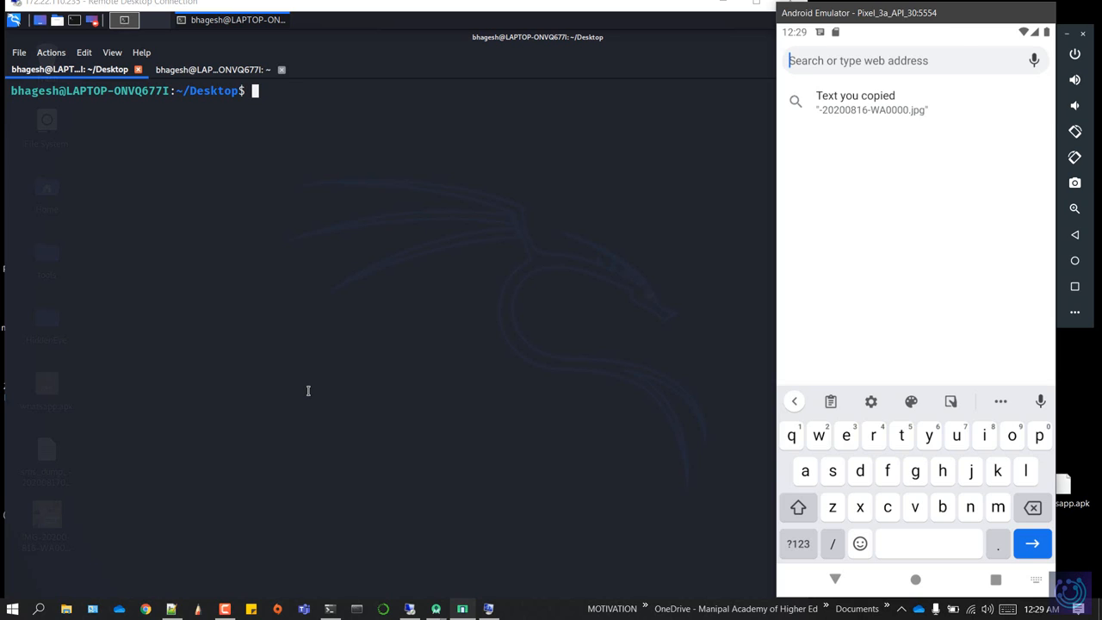
{"action": "mouse_move", "coordinate": [900, 200]}
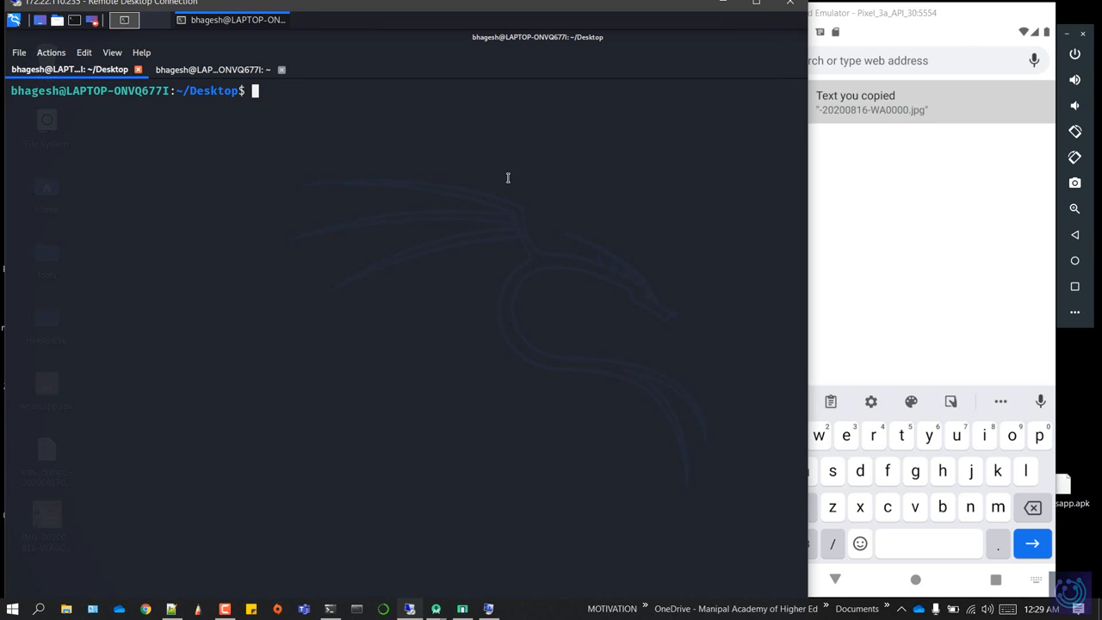
Step: Change into the HiddenEye/ folder, start HiddenEye and enter 02 for the Google module
{"action": "type", "text": "cd"}
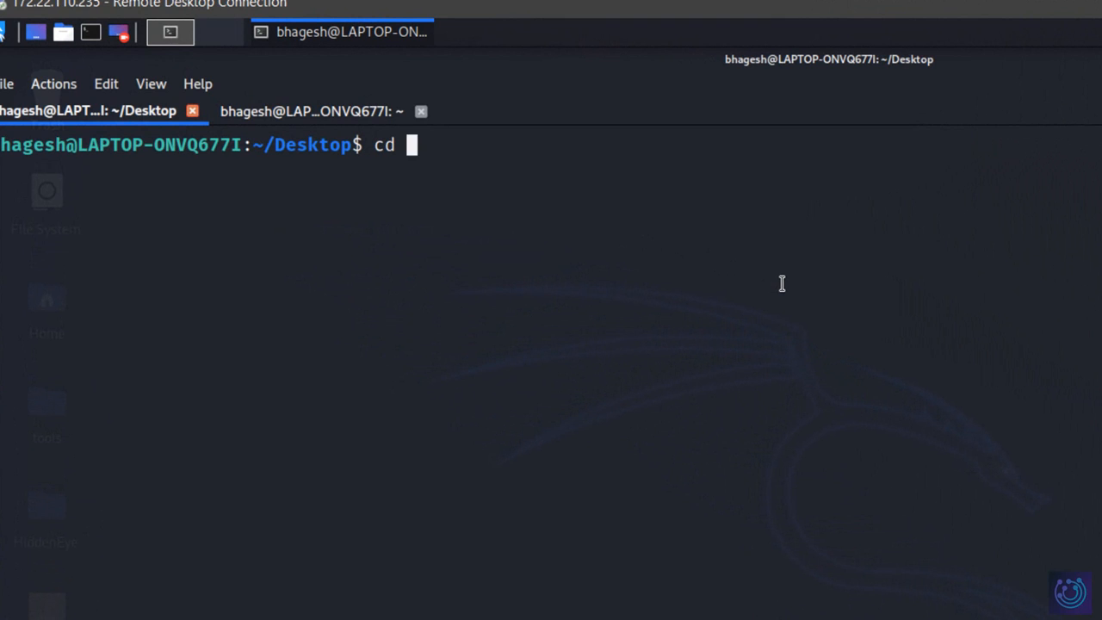
{"action": "type", "text": "HiddenEye/"}
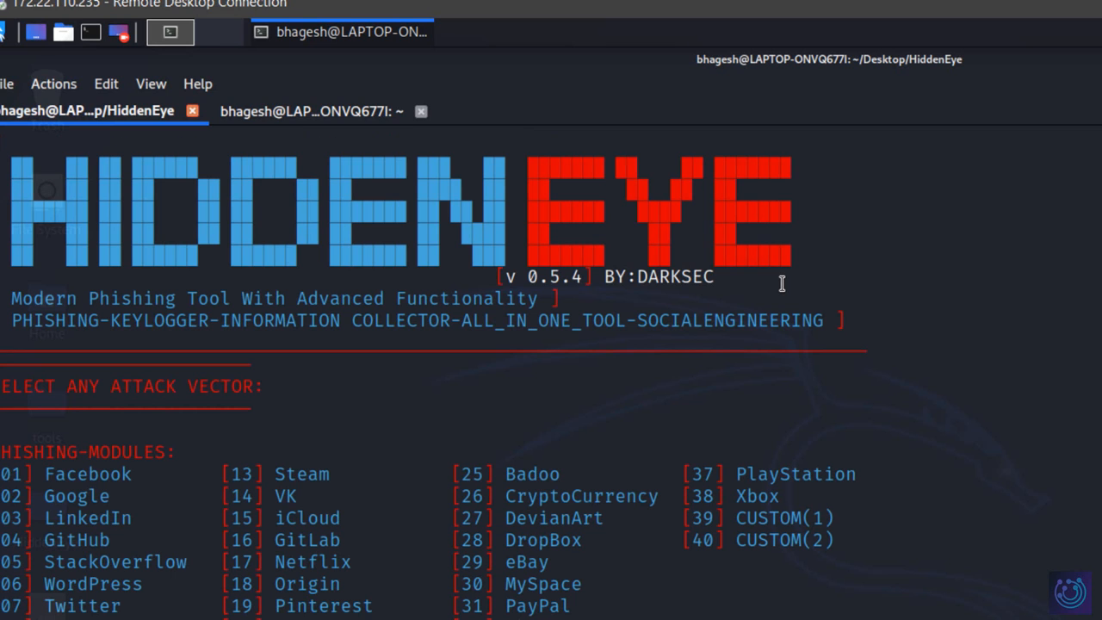
{"action": "scroll", "scroll_direction": "down", "scroll_amount": 3}
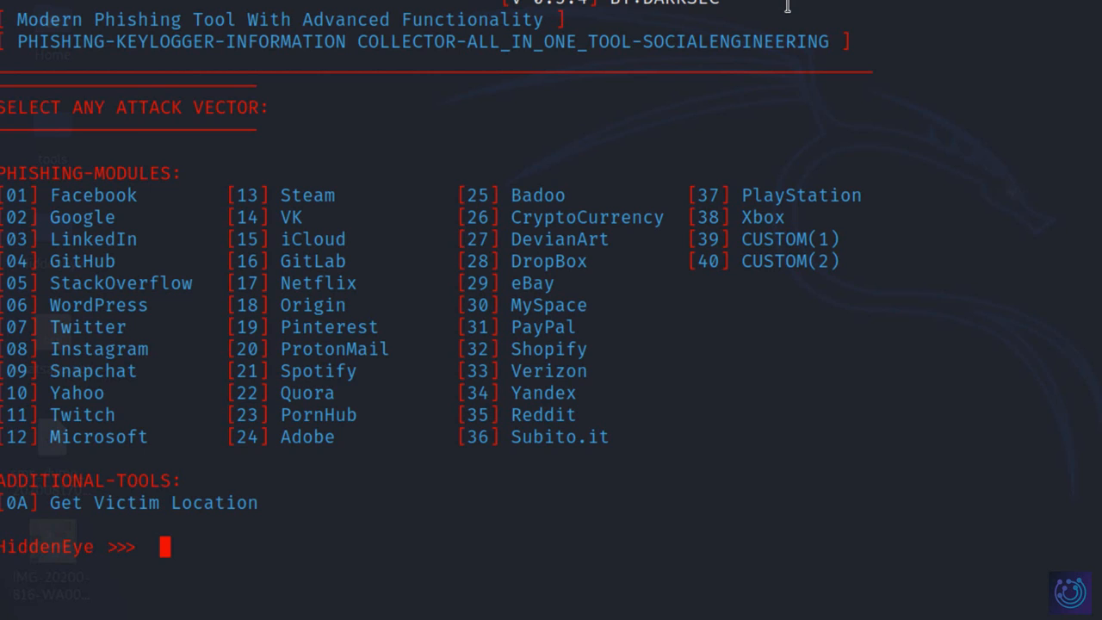
{"action": "mouse_move", "coordinate": [252, 196]}
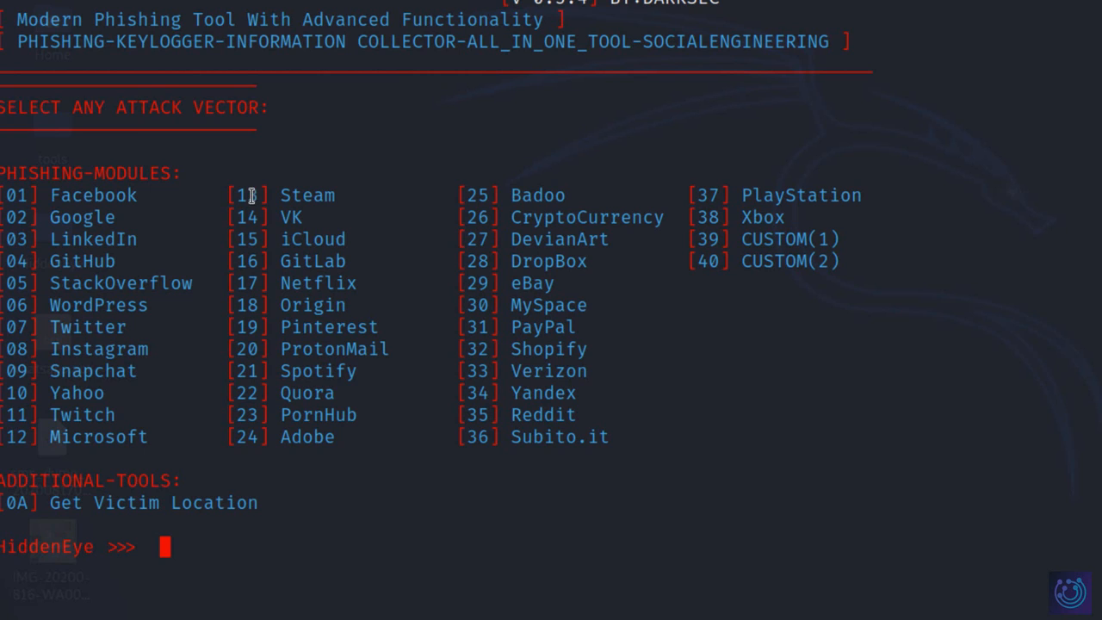
{"action": "type", "text": "02"}
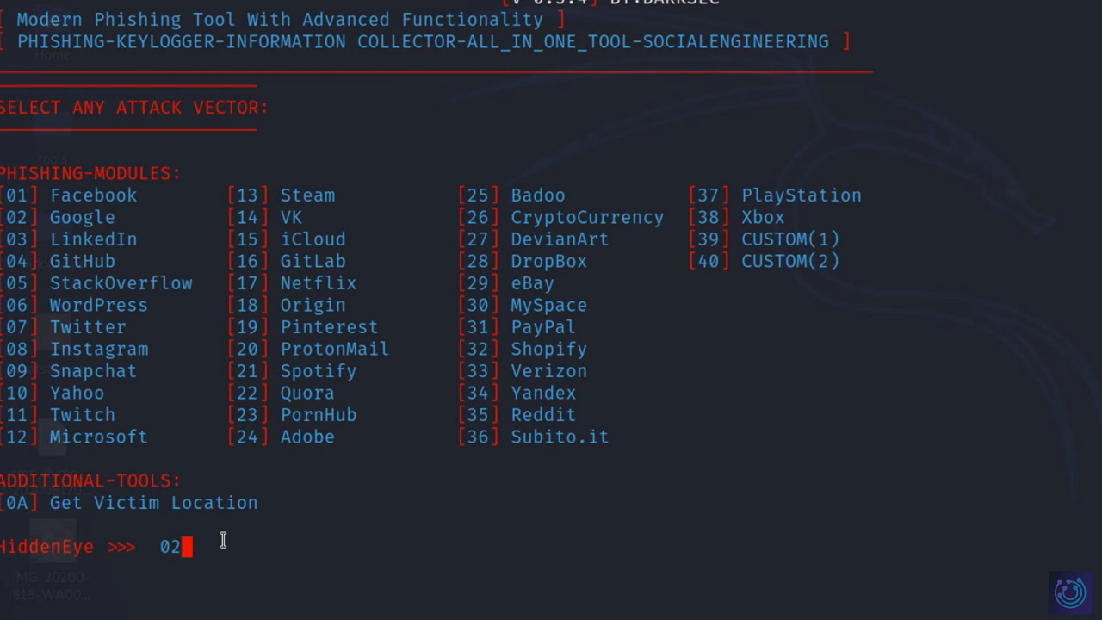
Step: Choose option 1 Standard Page Phishing, decline the Cloudflare fake page and pass the email question
{"action": "key", "text": "Return"}
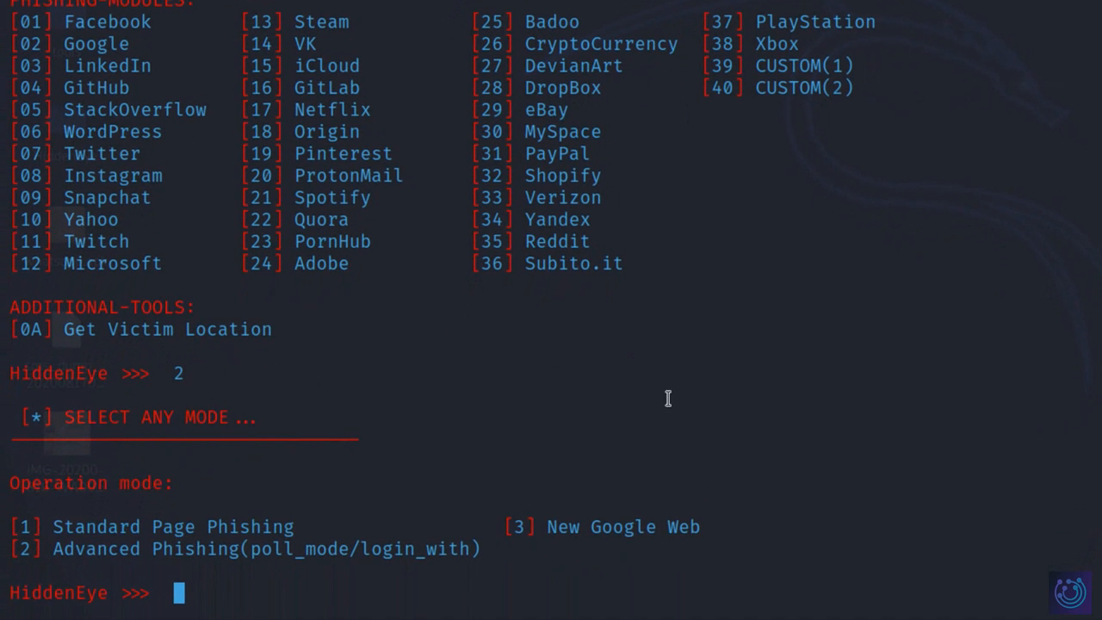
{"action": "type", "text": "1"}
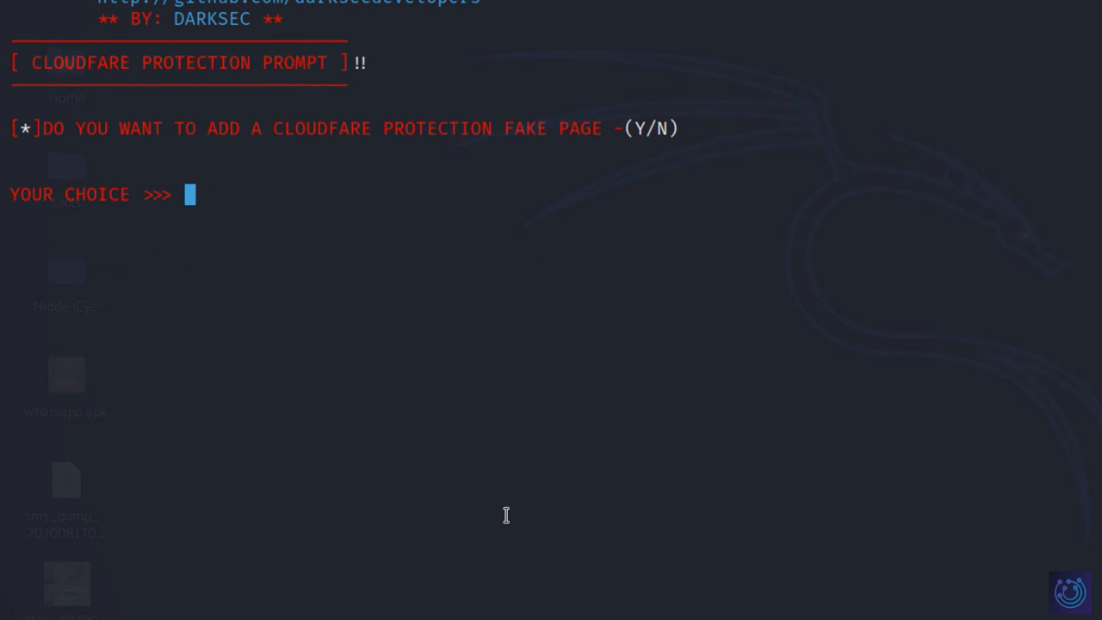
{"action": "key", "text": "Return"}
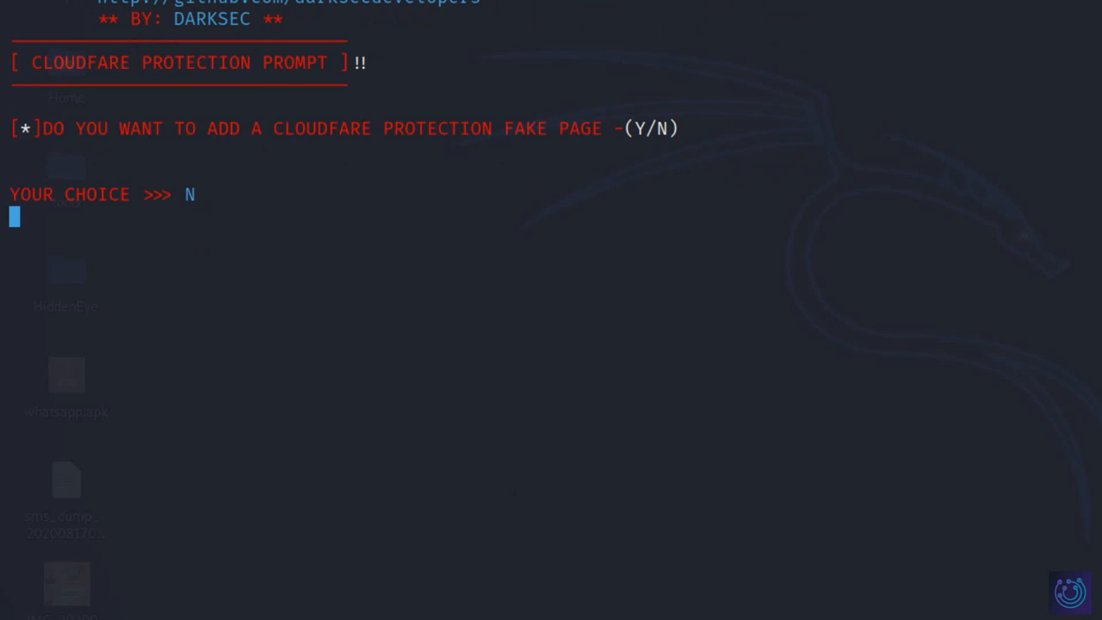
{"action": "key", "text": "Return"}
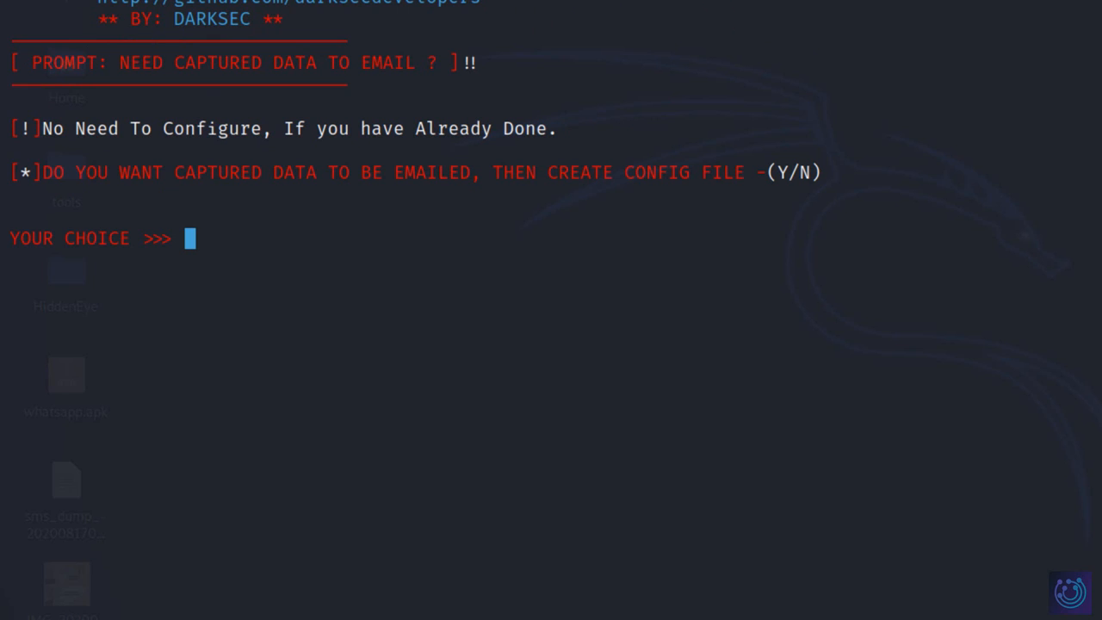
{"action": "mouse_move", "coordinate": [298, 193]}
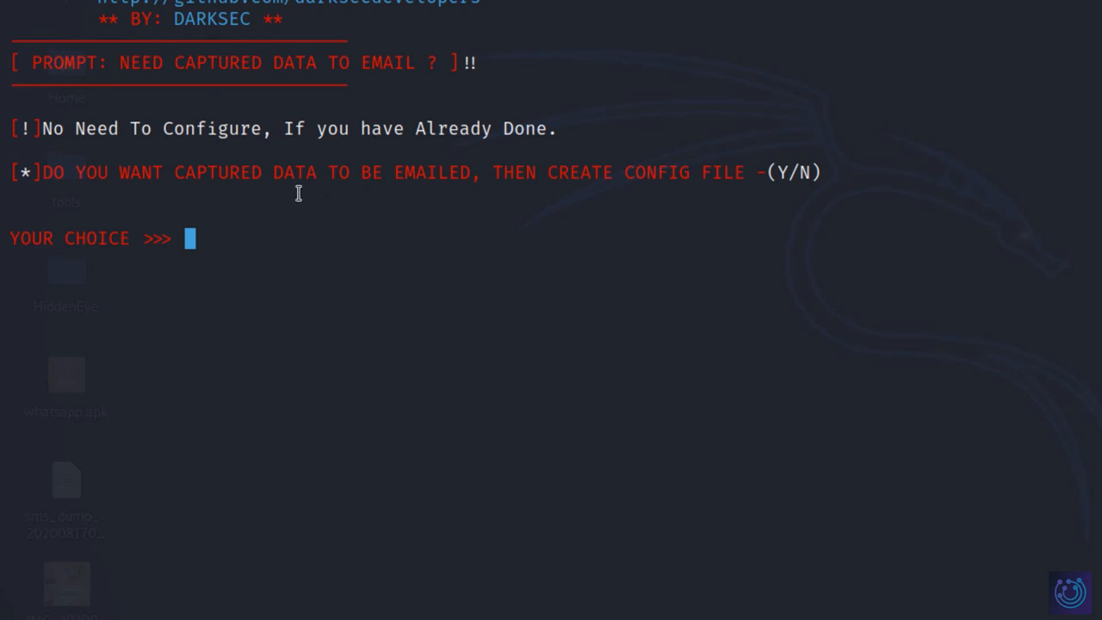
{"action": "mouse_move", "coordinate": [390, 184]}
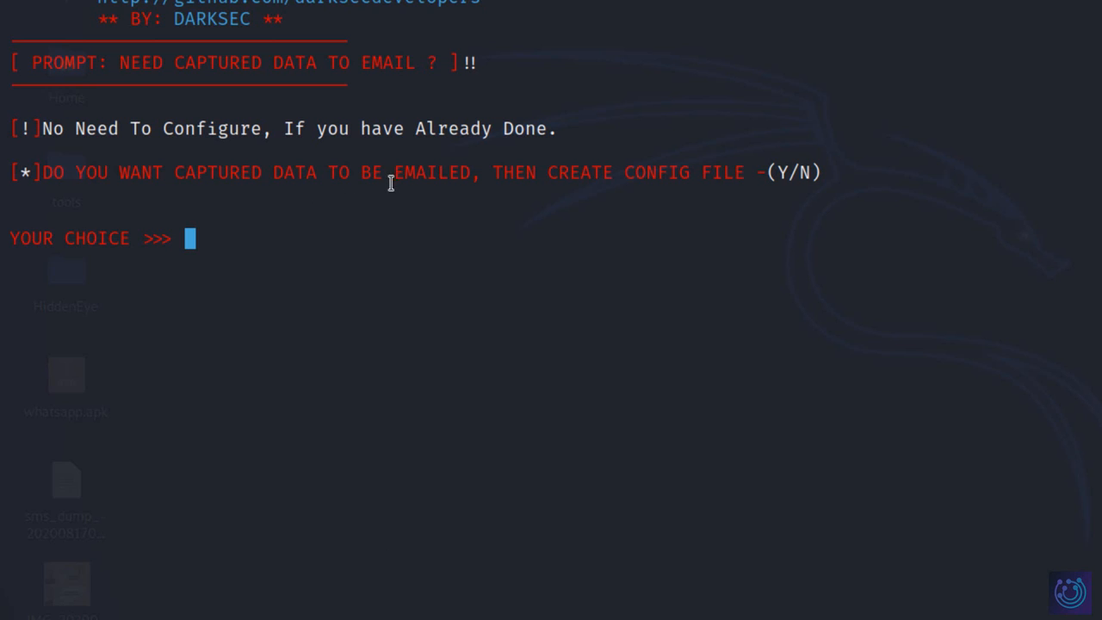
{"action": "mouse_move", "coordinate": [449, 268]}
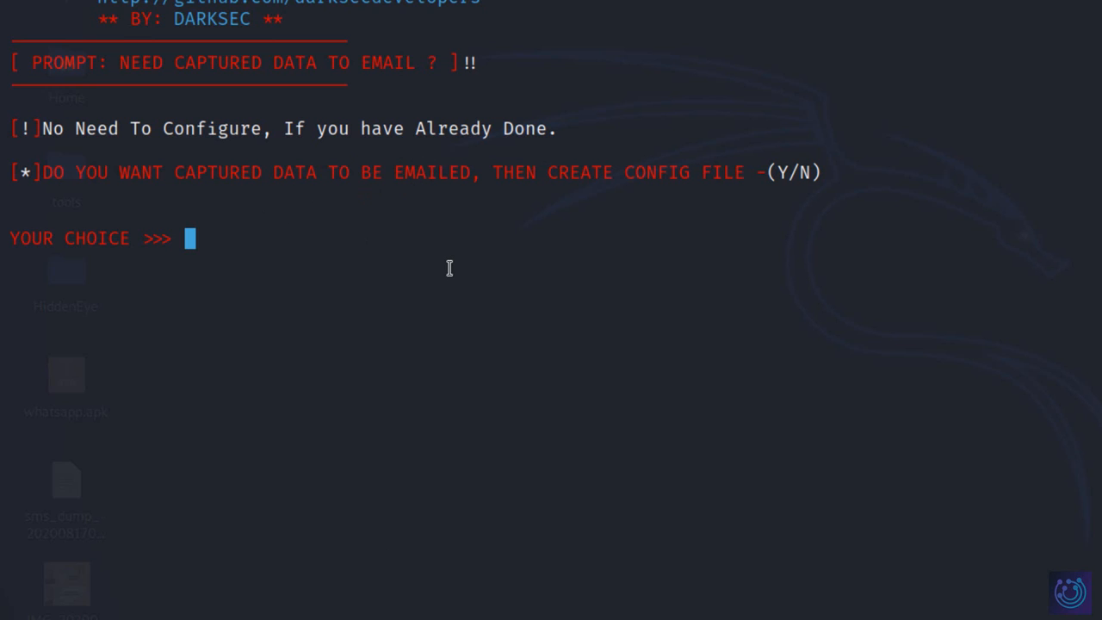
{"action": "key", "text": "Return"}
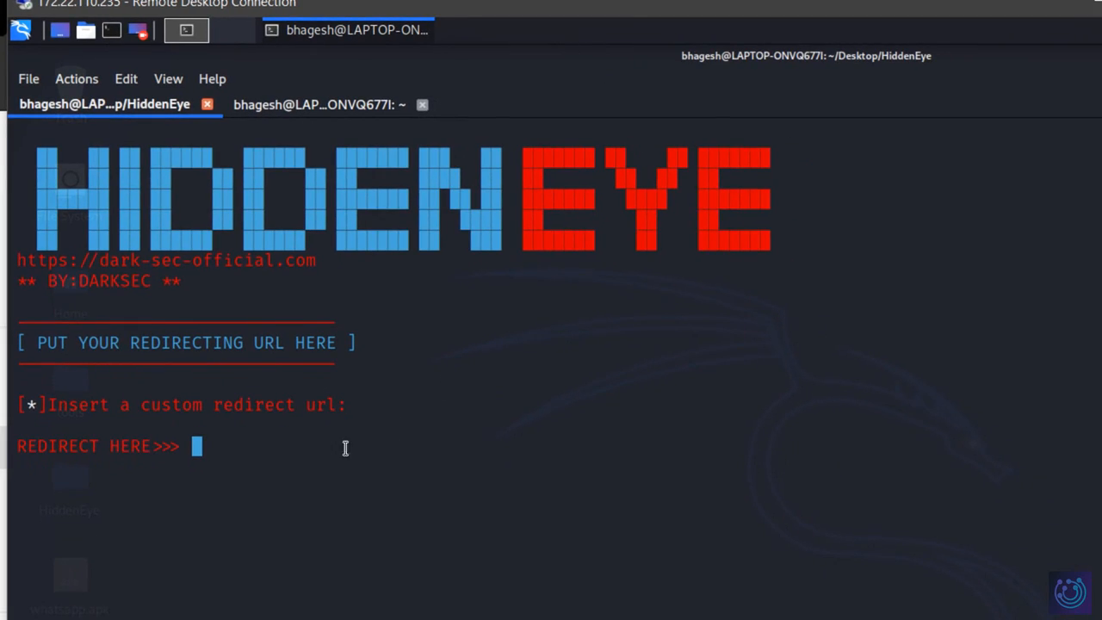
{"action": "type", "text": "https://www.youtube.com/feed/my_videos"}
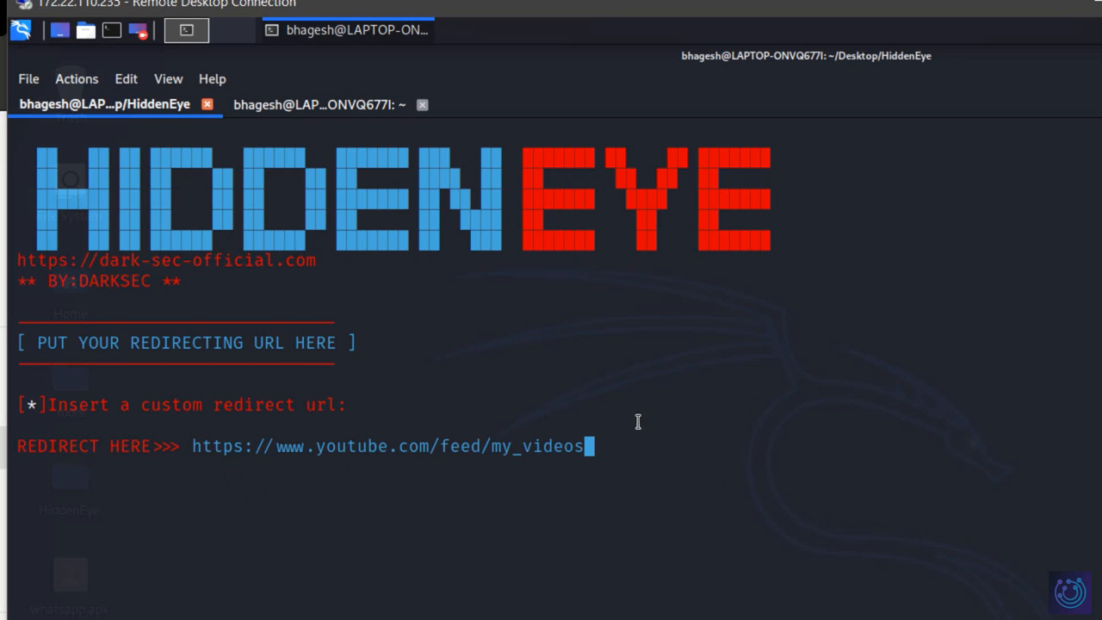
{"action": "key", "text": "Return"}
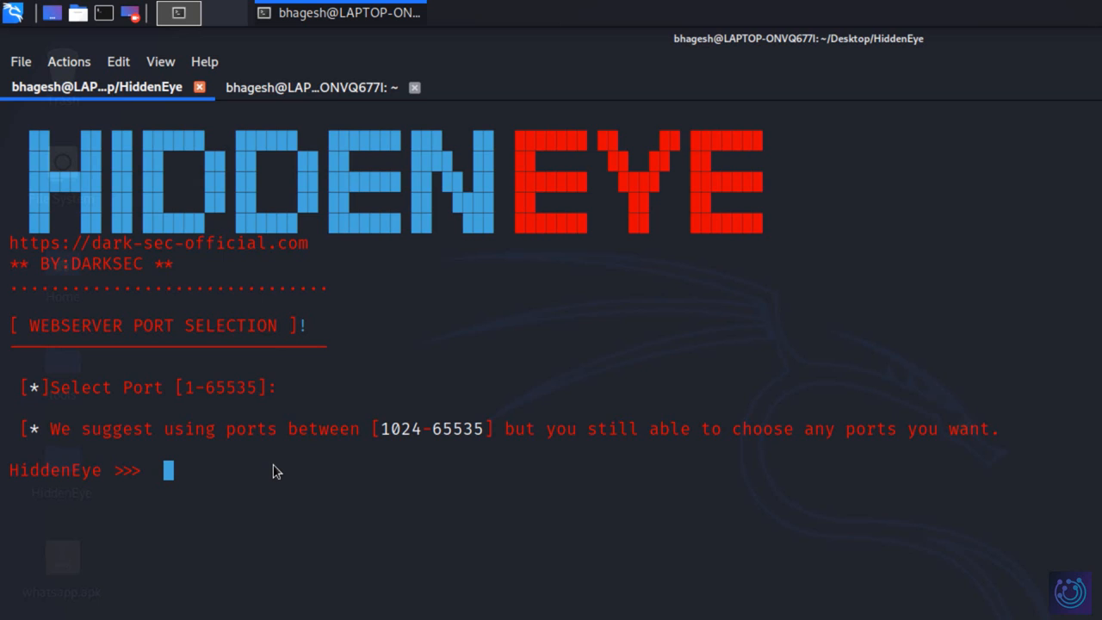
{"action": "type", "text": "88"}
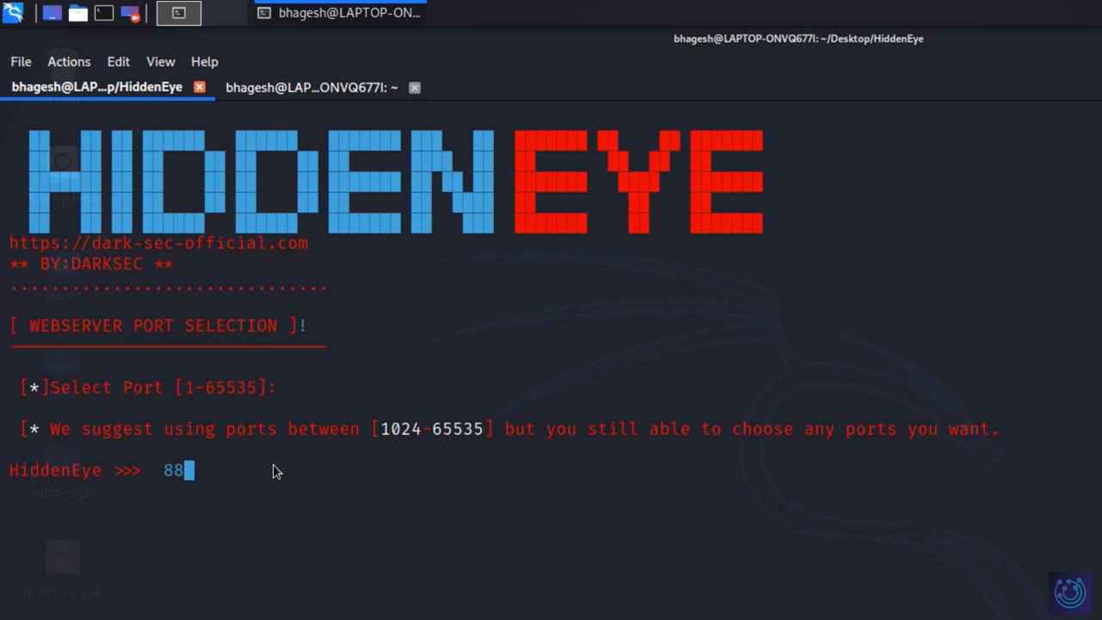
{"action": "key", "text": "Return"}
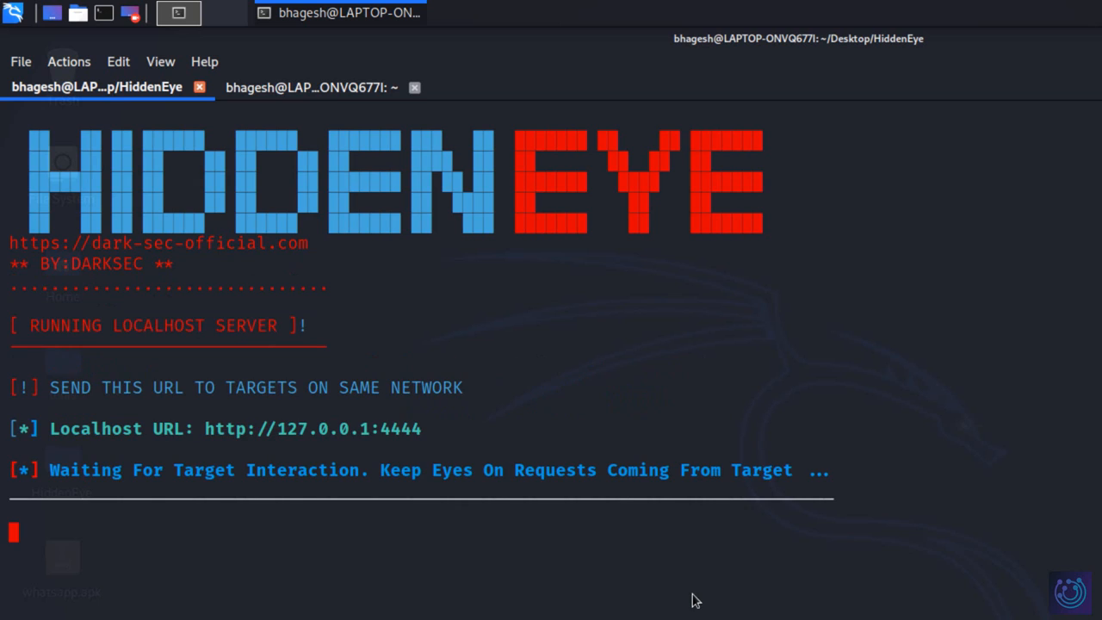
{"action": "mouse_move", "coordinate": [291, 489]}
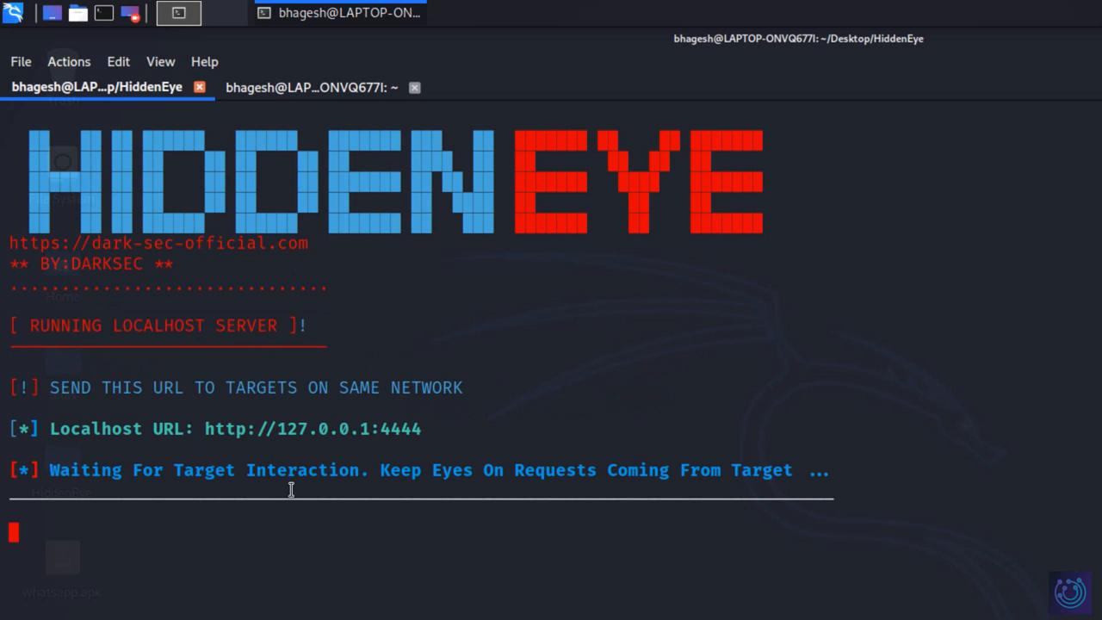
{"action": "double_click", "coordinate": [217, 429]}
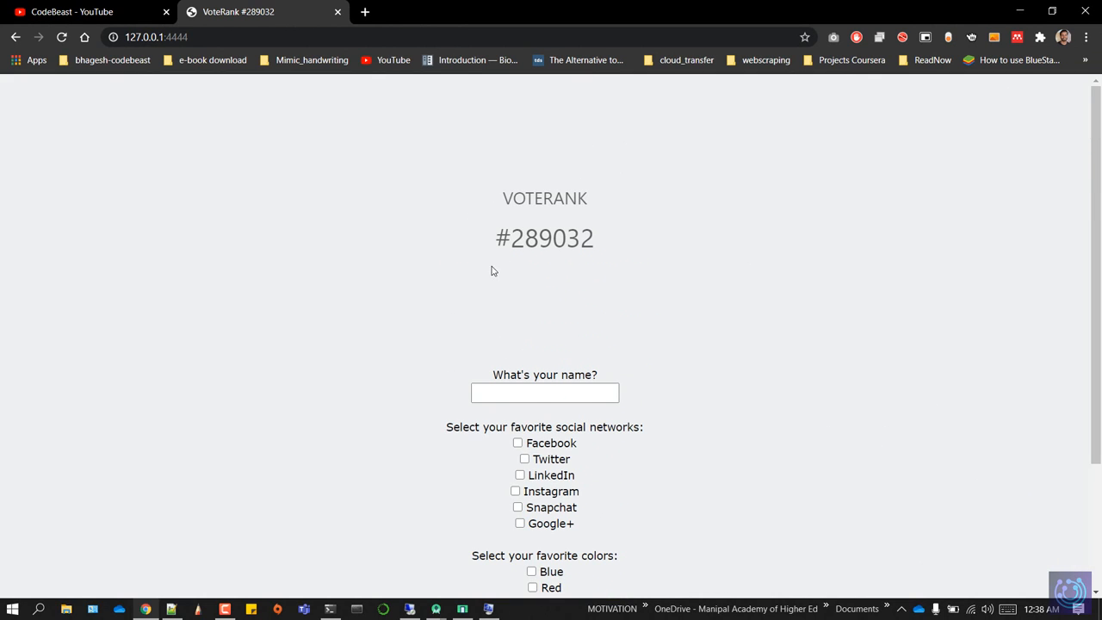
{"action": "mouse_move", "coordinate": [606, 300]}
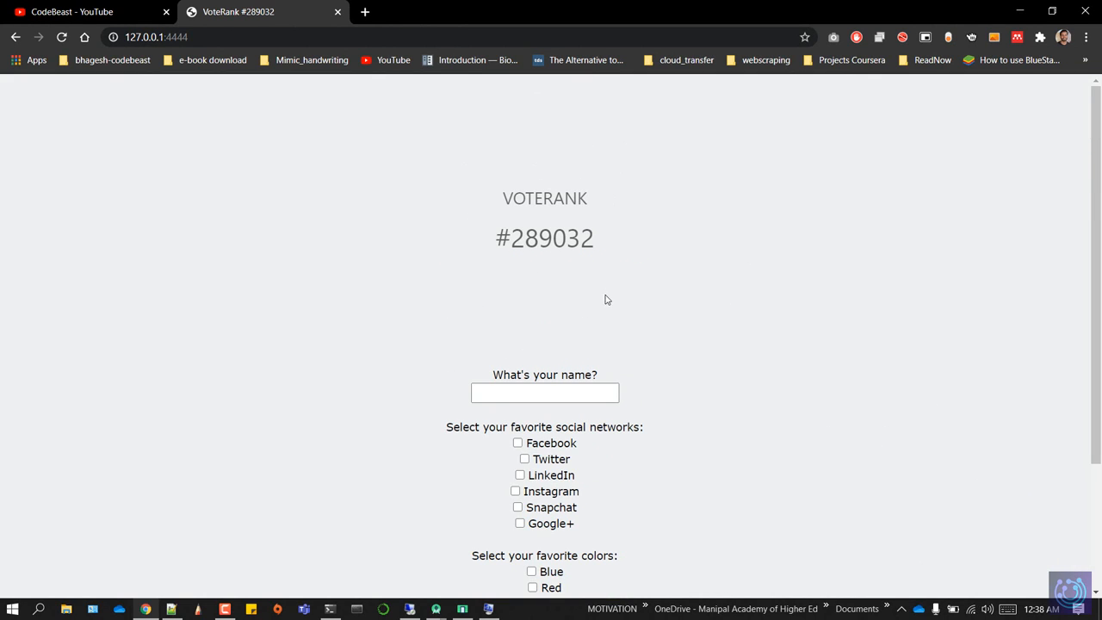
Step: Enter the name 'gvfkjehfj' in the VoteRank poll's name box
{"action": "scroll", "scroll_direction": "down", "scroll_amount": 3}
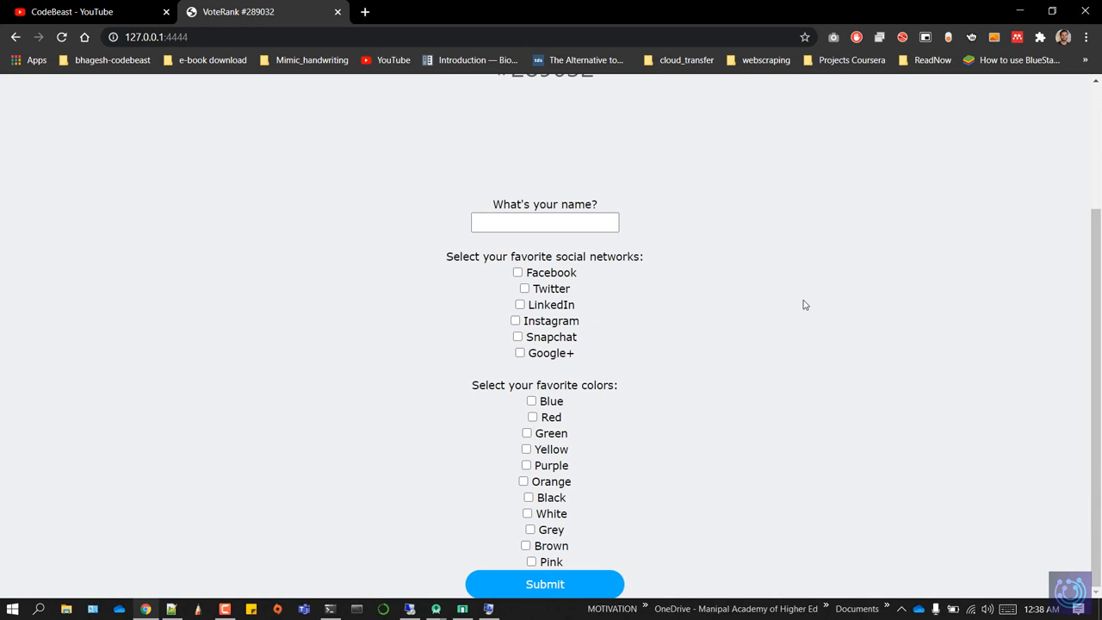
{"action": "scroll", "scroll_direction": "up", "scroll_amount": 3}
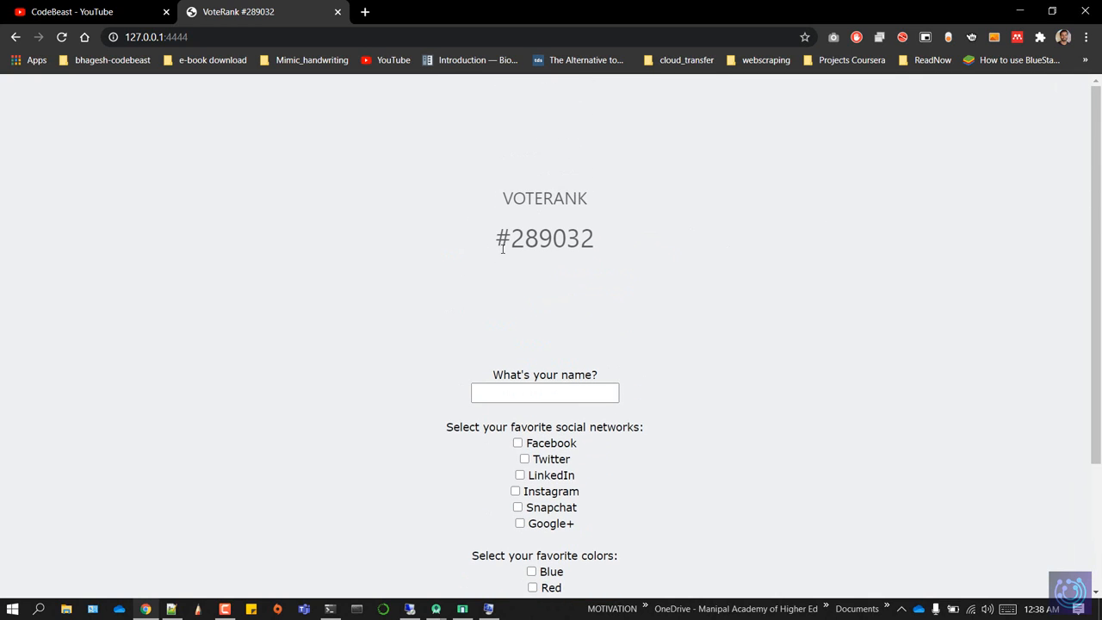
{"action": "scroll", "scroll_direction": "down", "scroll_amount": 3}
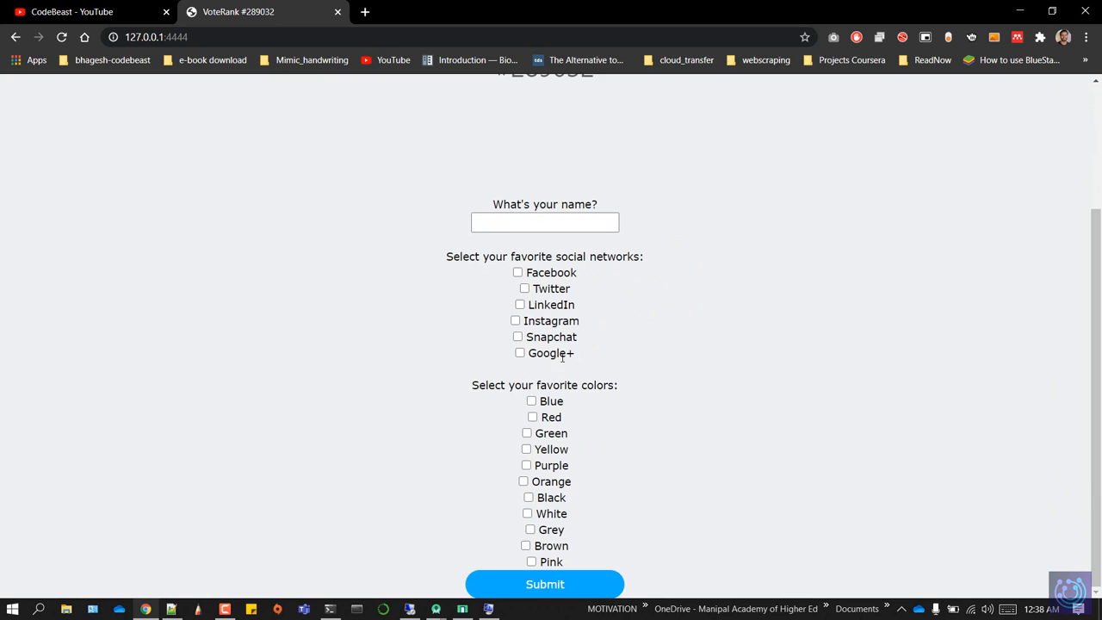
{"action": "left_click", "coordinate": [544, 222]}
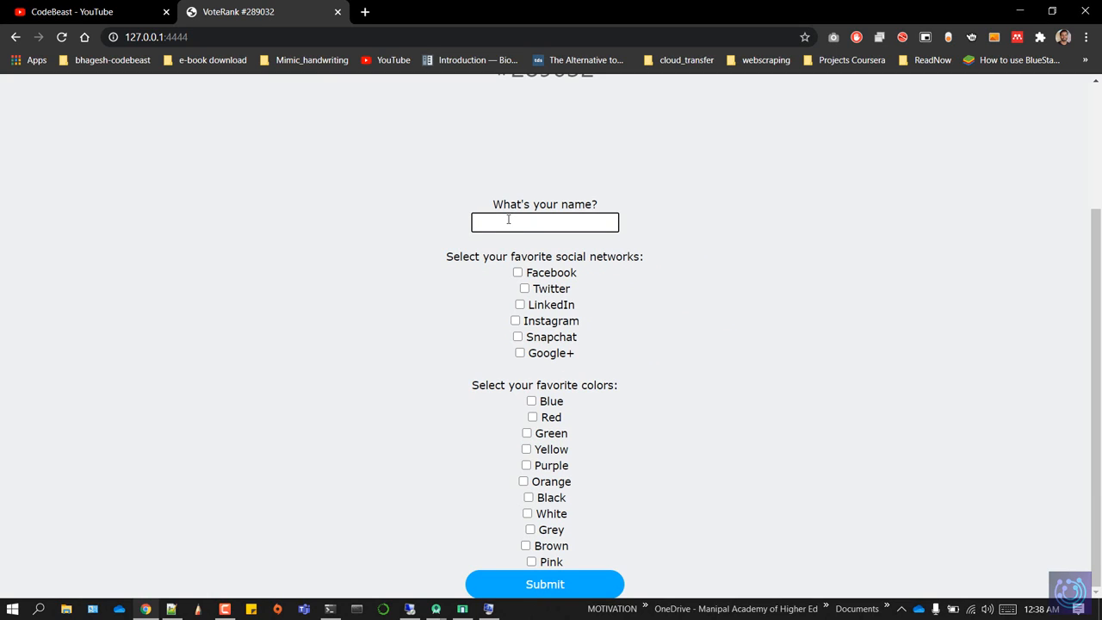
{"action": "type", "text": "gvfkjehfj"}
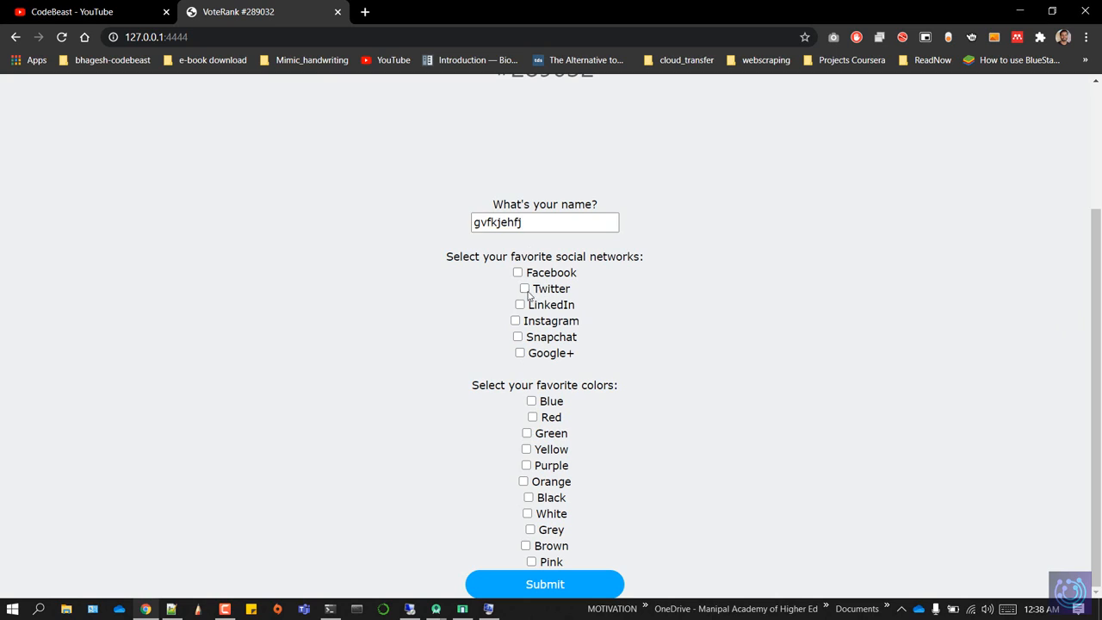
Step: Tick Twitter as favourite social network and Black as favourite colour
{"action": "left_click", "coordinate": [524, 288]}
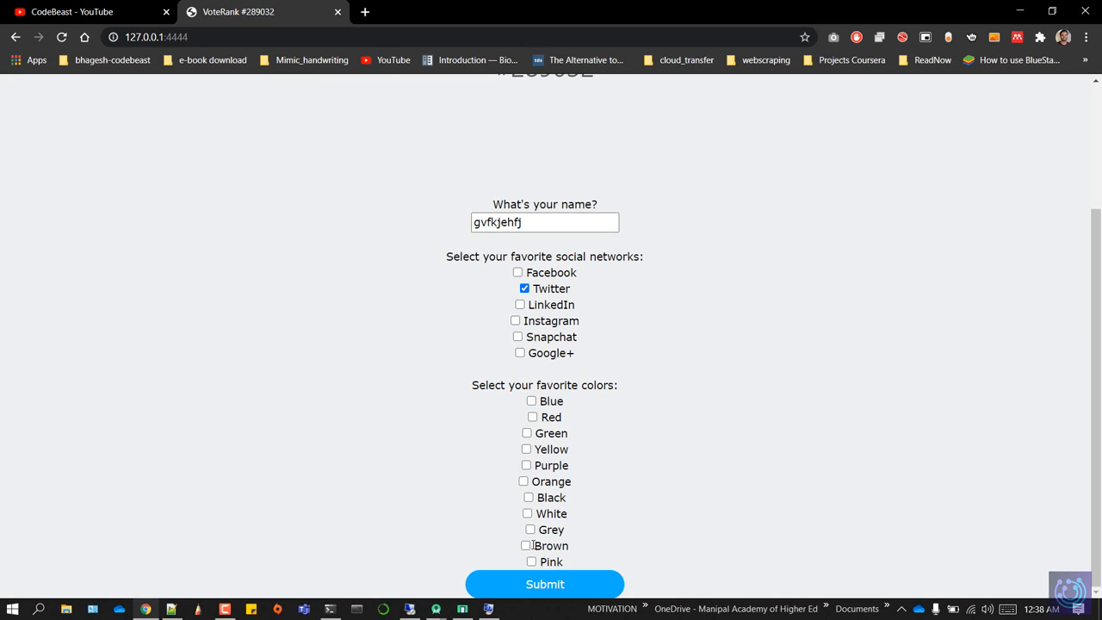
{"action": "left_click", "coordinate": [528, 497]}
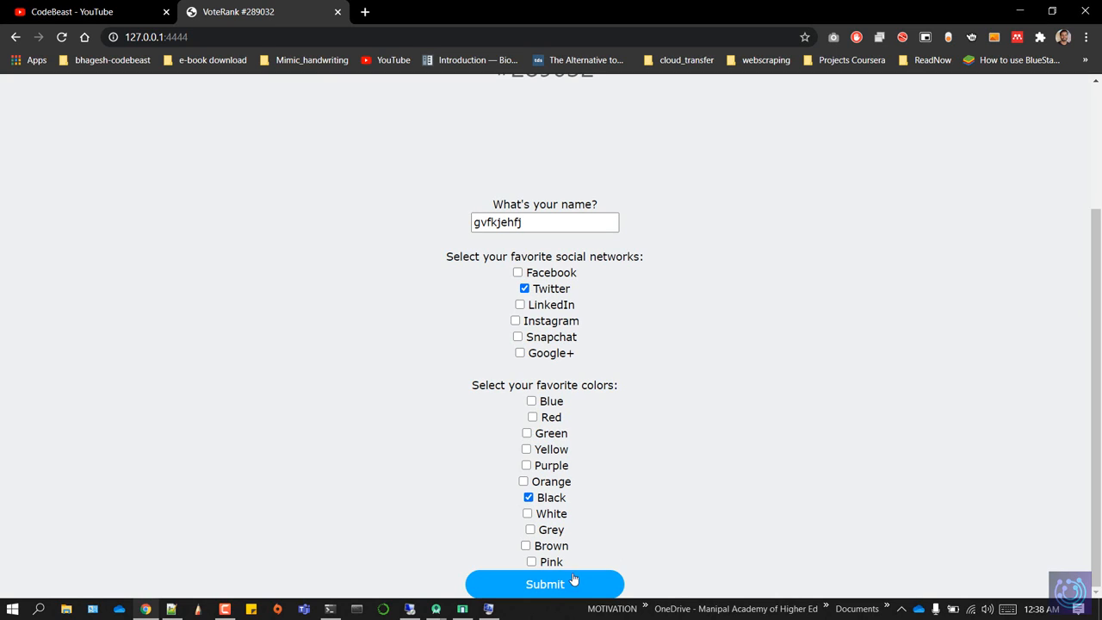
{"action": "mouse_move", "coordinate": [544, 584]}
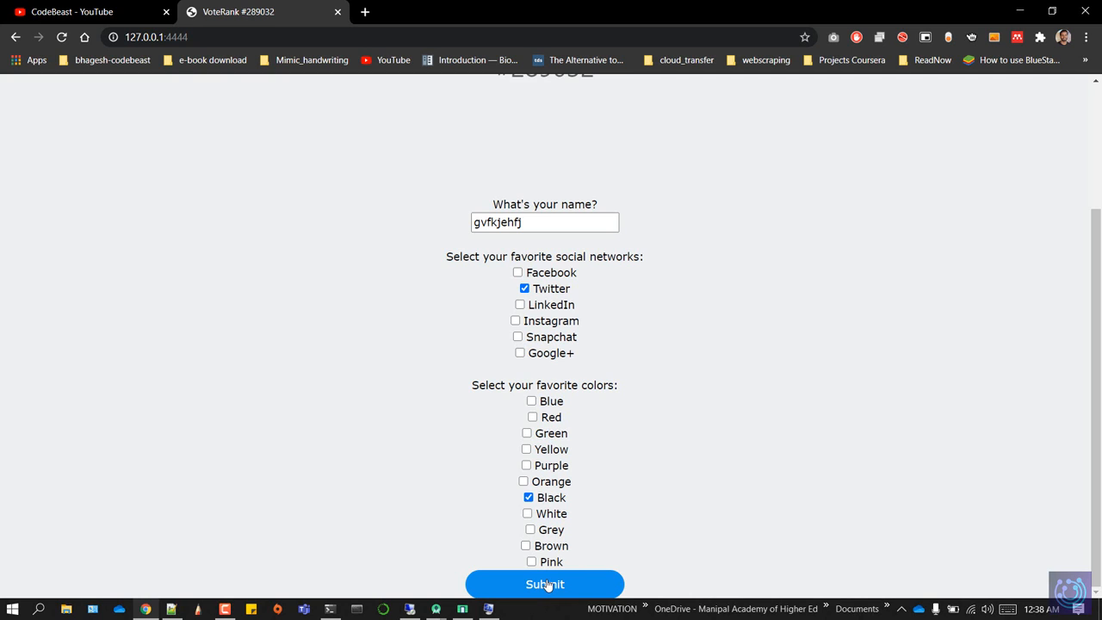
{"action": "scroll", "scroll_direction": "up", "scroll_amount": 3}
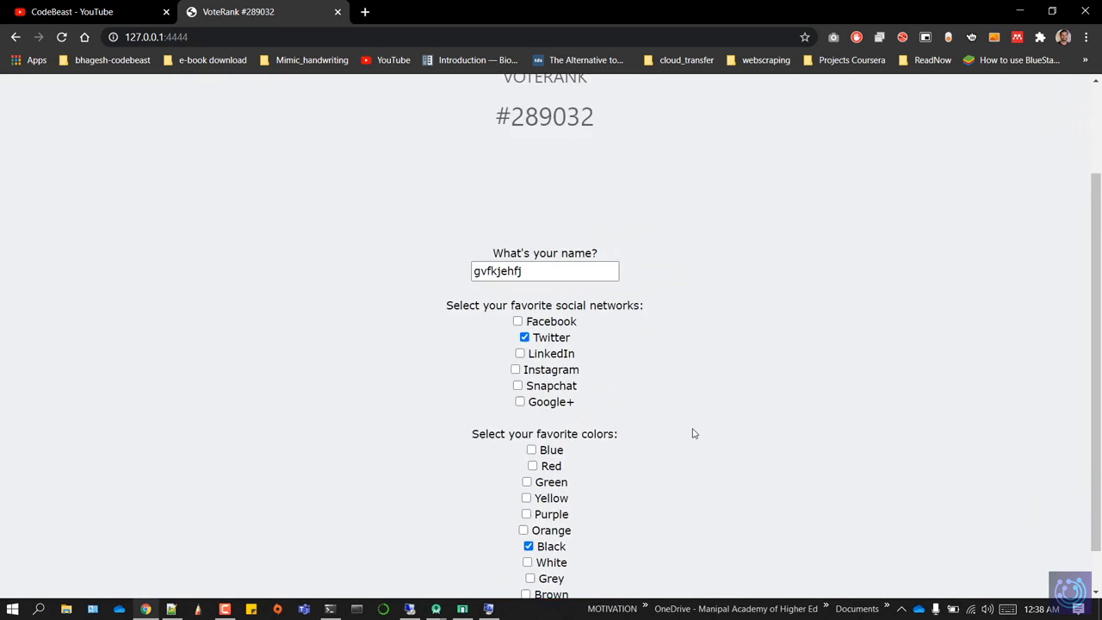
{"action": "scroll", "scroll_direction": "down", "scroll_amount": 3}
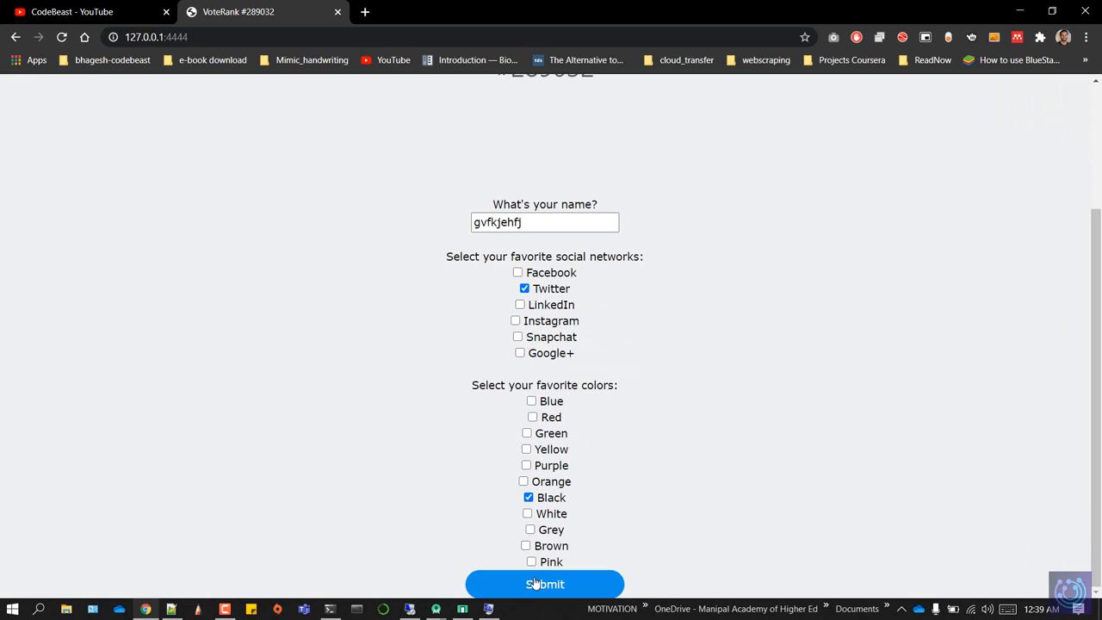
Step: Submit the poll and fill the fake Google username with a saved email address
{"action": "left_click", "coordinate": [544, 584]}
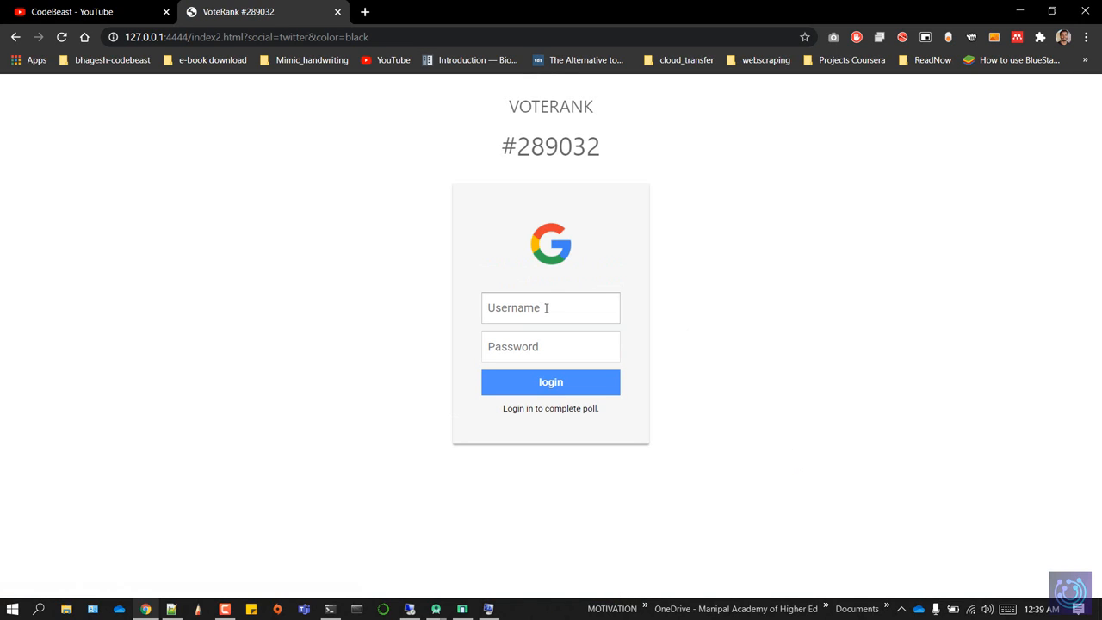
{"action": "left_click", "coordinate": [550, 308]}
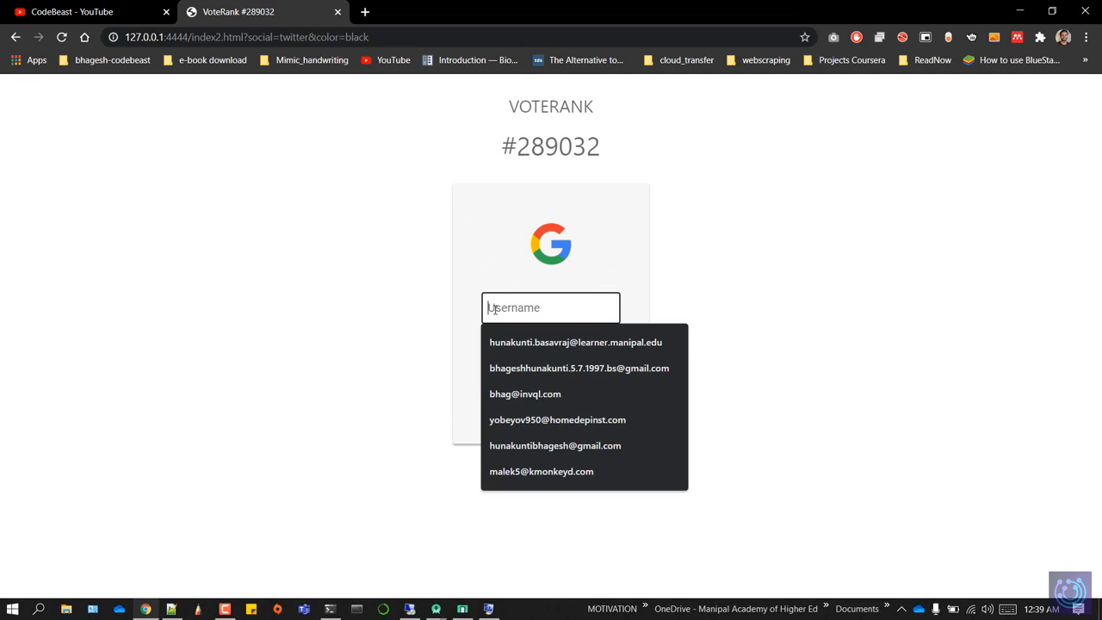
{"action": "left_click", "coordinate": [575, 341]}
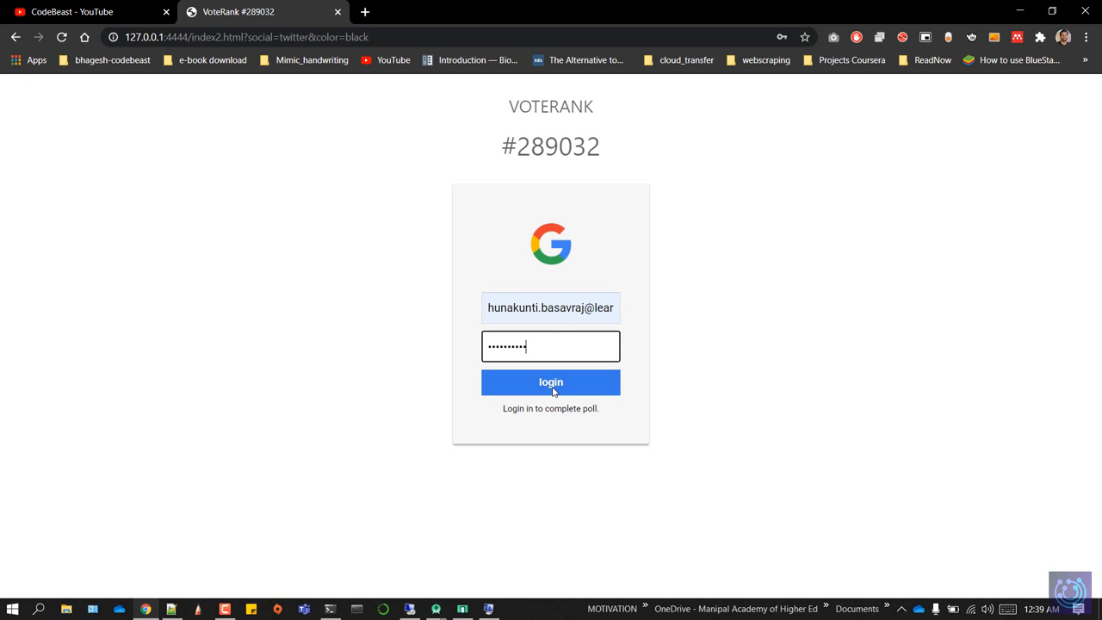
{"action": "mouse_move", "coordinate": [585, 9]}
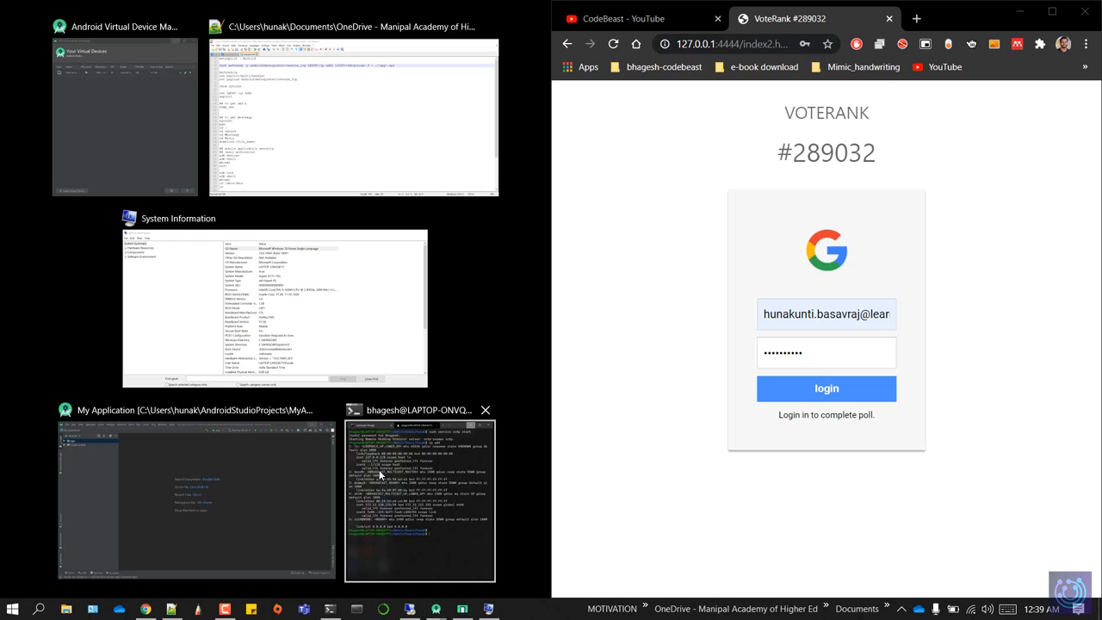
Step: Snap the terminal beside Chrome and log in on the fake Google page to capture credentials
{"action": "left_click", "coordinate": [421, 499]}
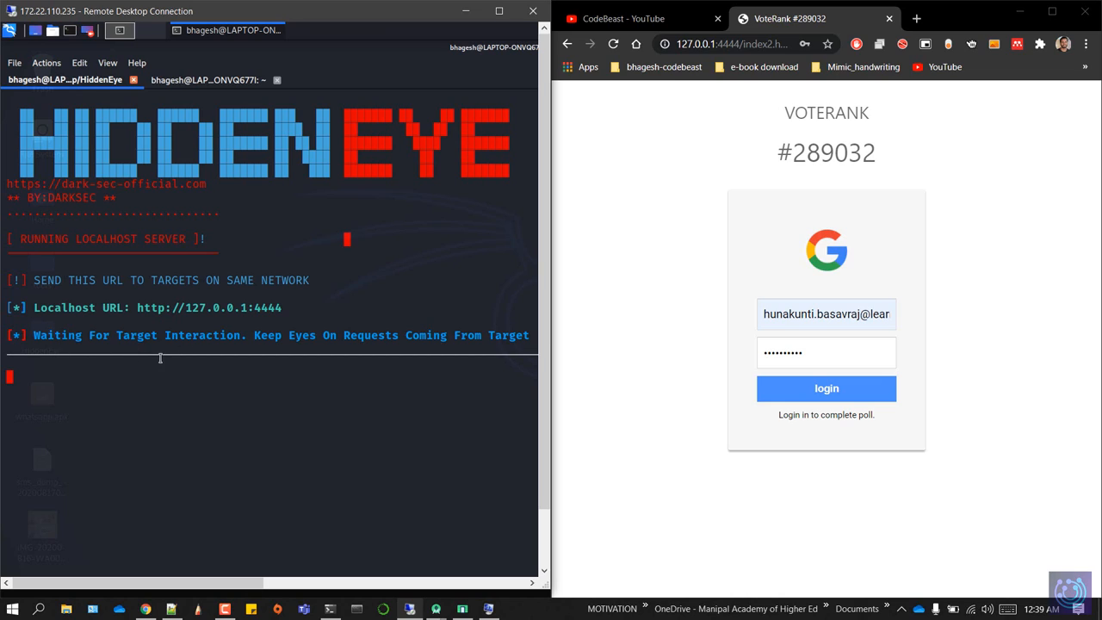
{"action": "mouse_move", "coordinate": [805, 308]}
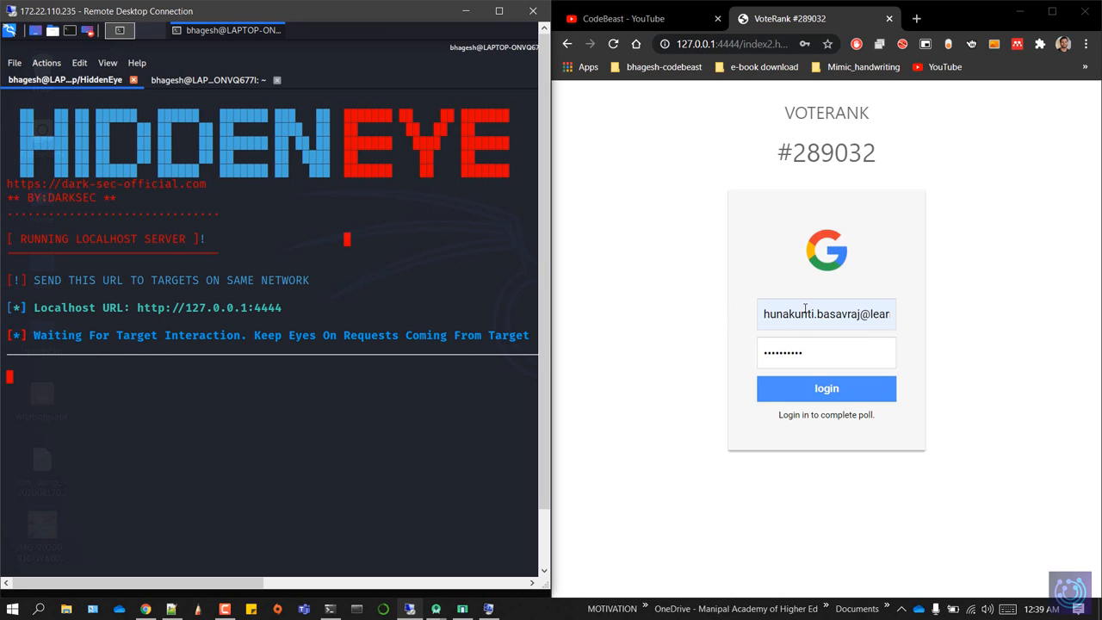
{"action": "mouse_move", "coordinate": [816, 397]}
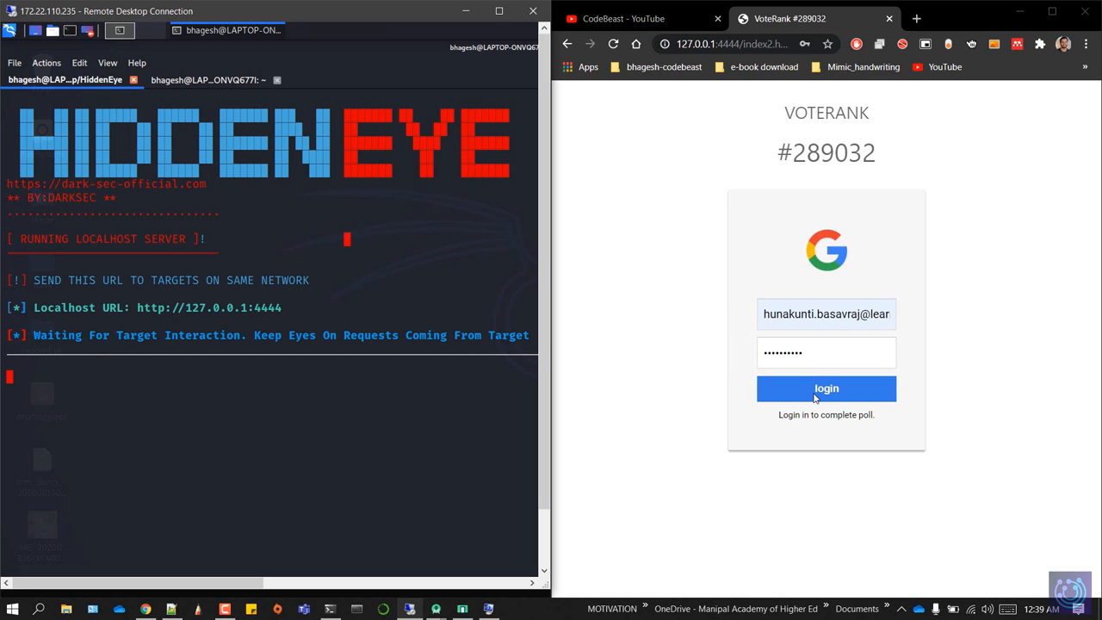
{"action": "left_click", "coordinate": [826, 388]}
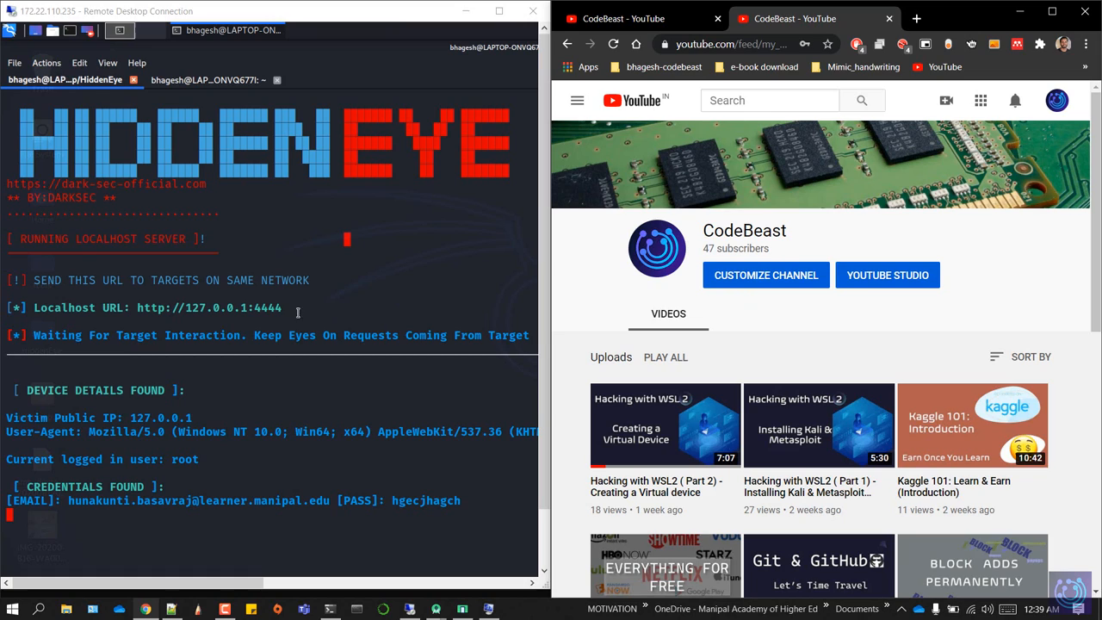
{"action": "scroll", "scroll_direction": "down", "scroll_amount": 3}
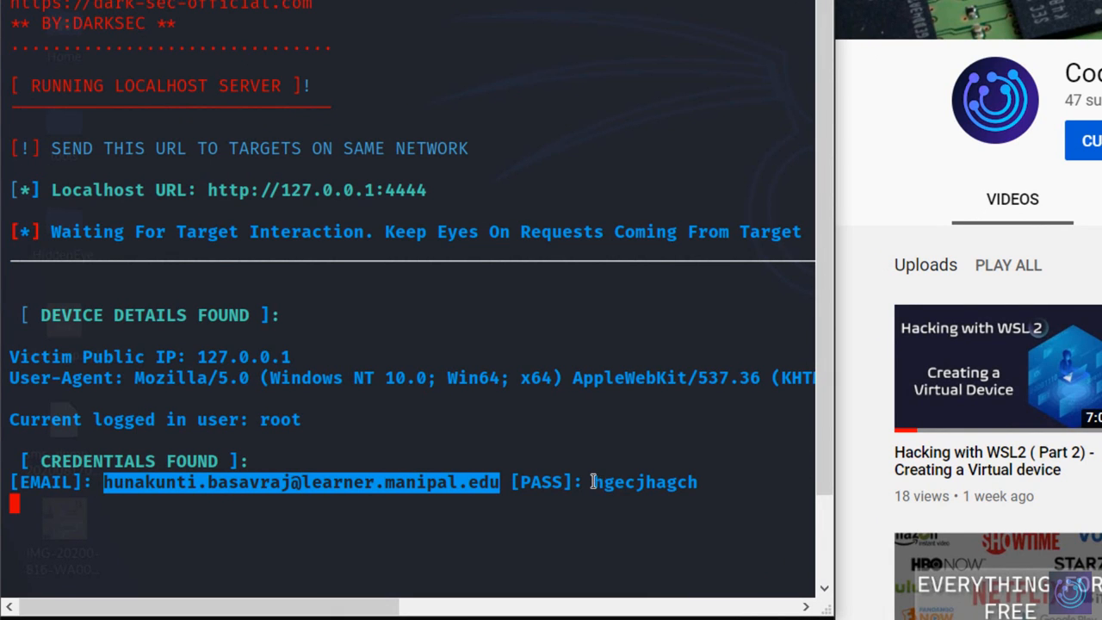
{"action": "double_click", "coordinate": [646, 482]}
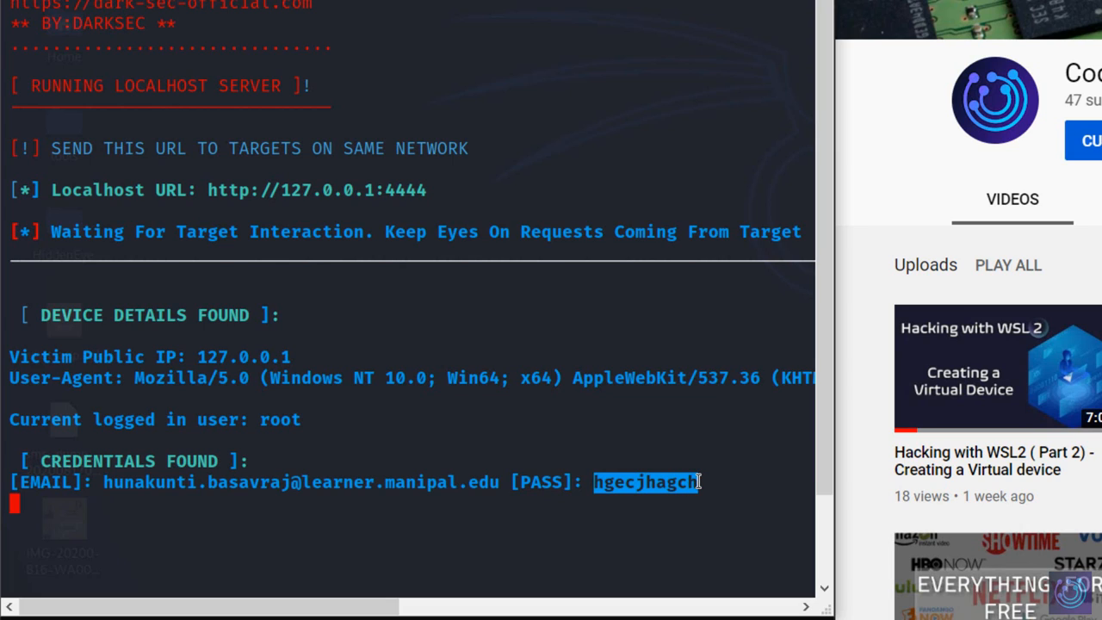
{"action": "mouse_move", "coordinate": [482, 497]}
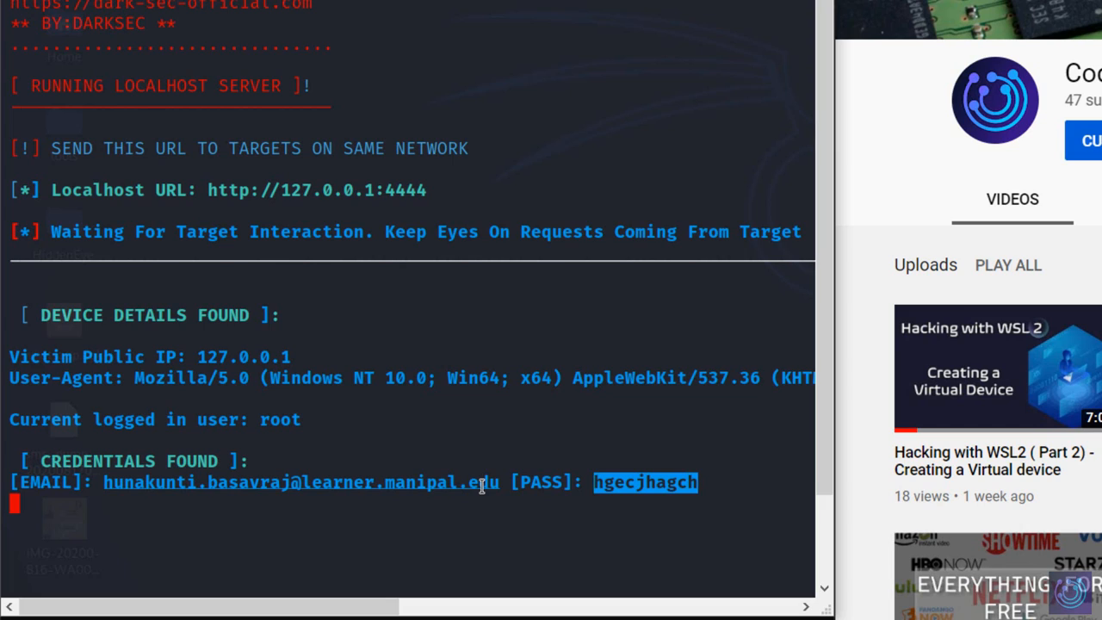
{"action": "mouse_move", "coordinate": [414, 417]}
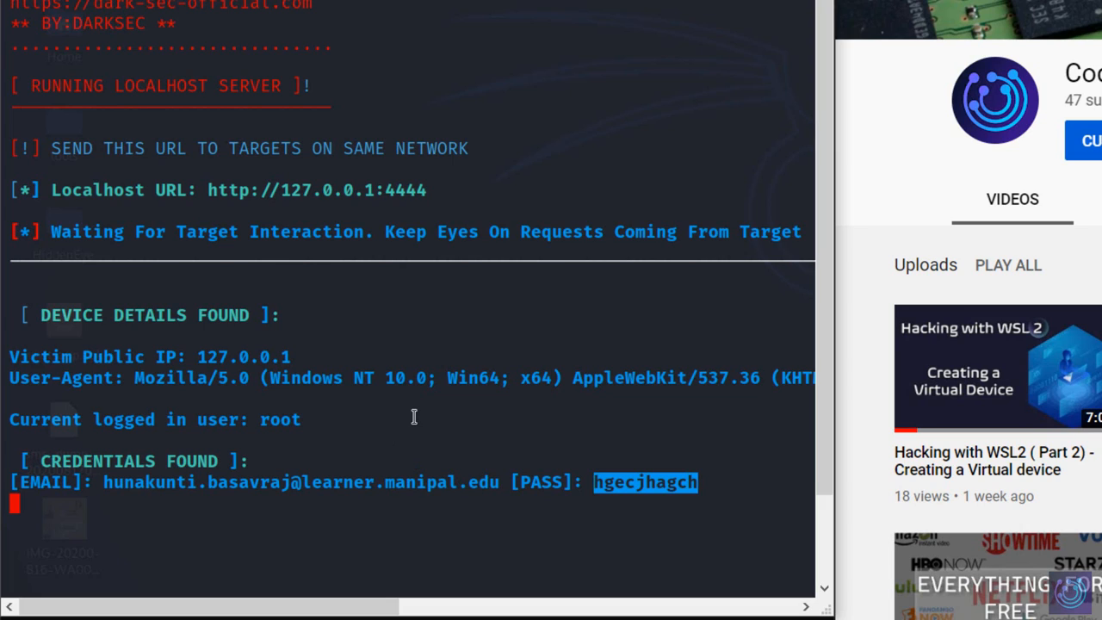
{"action": "mouse_move", "coordinate": [912, 205]}
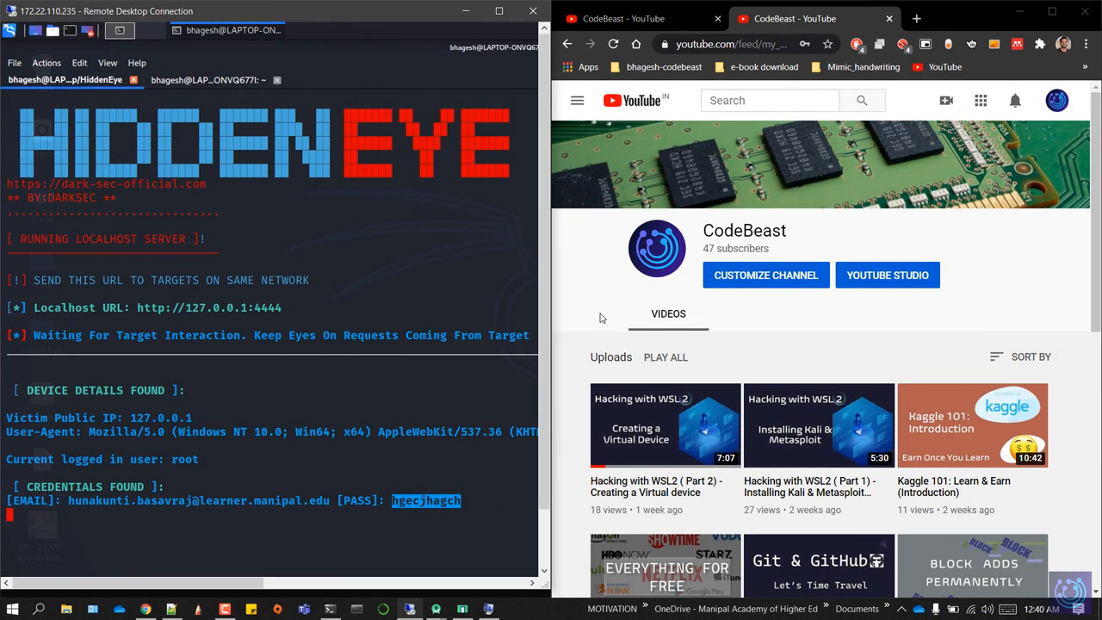
{"action": "mouse_move", "coordinate": [850, 238]}
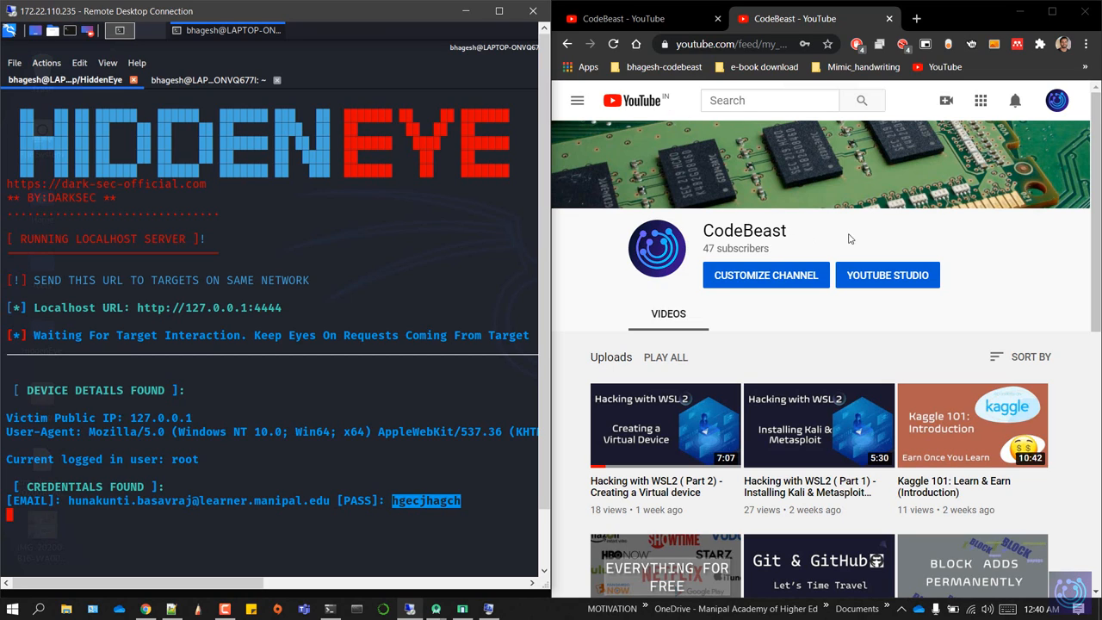
{"action": "mouse_move", "coordinate": [997, 301]}
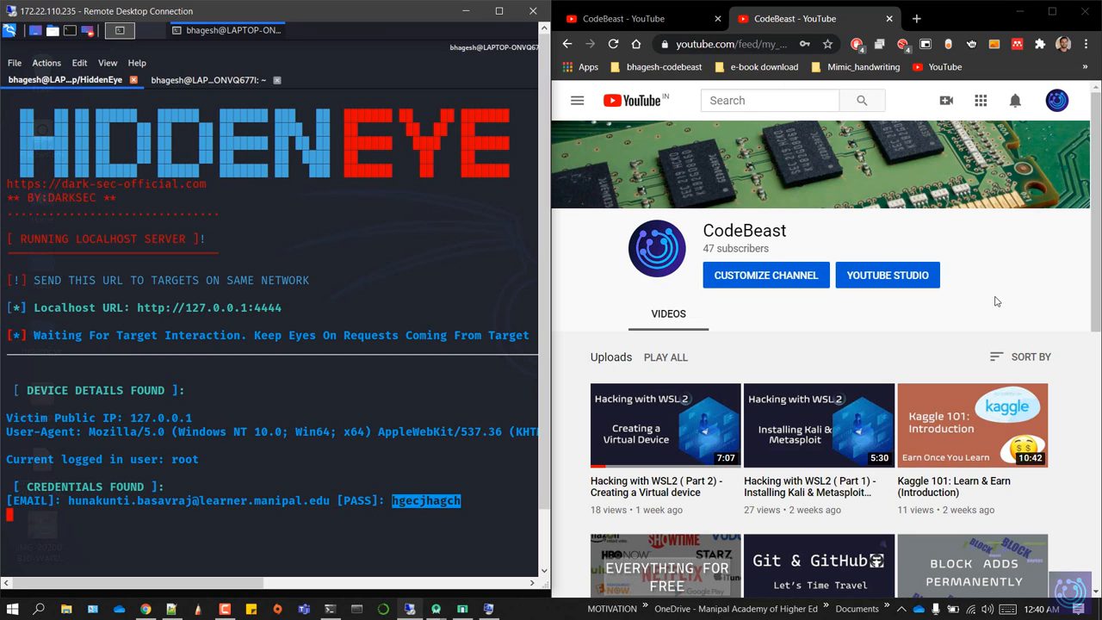
{"action": "mouse_move", "coordinate": [832, 322]}
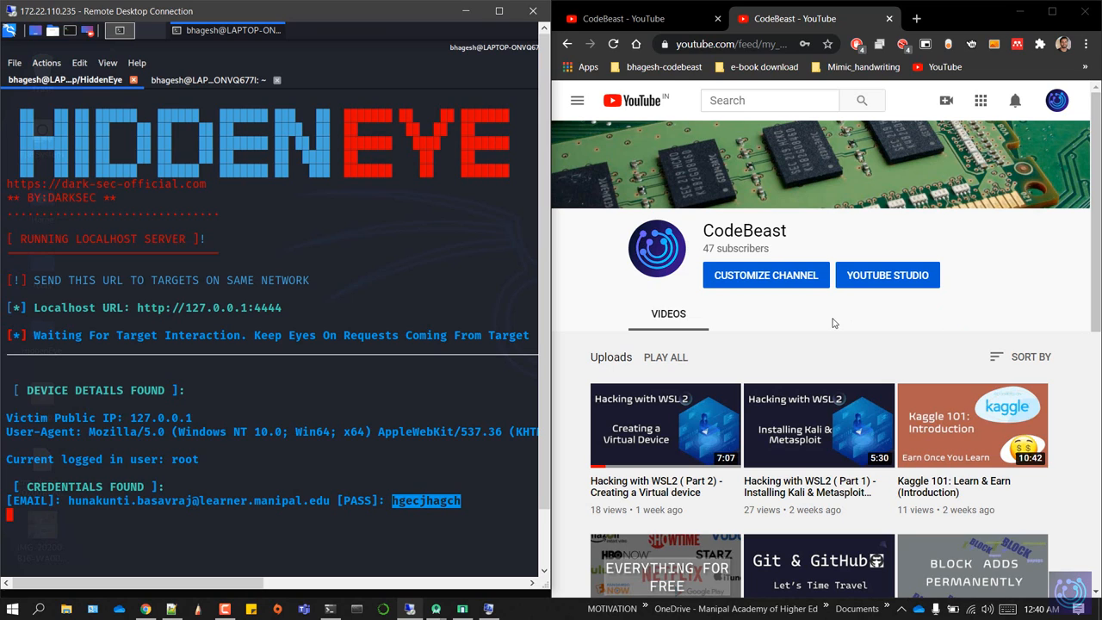
{"action": "mouse_move", "coordinate": [603, 295]}
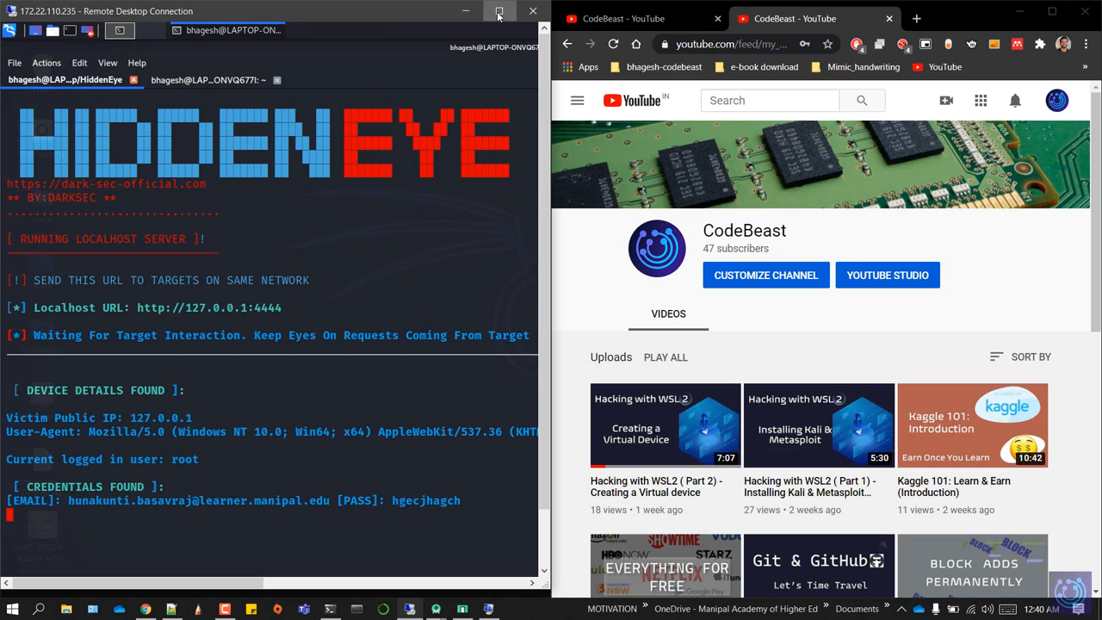
Step: Maximize the remote session, highlight the User-Agent's Windows part, and switch to the ifconfig terminal
{"action": "left_click", "coordinate": [499, 10]}
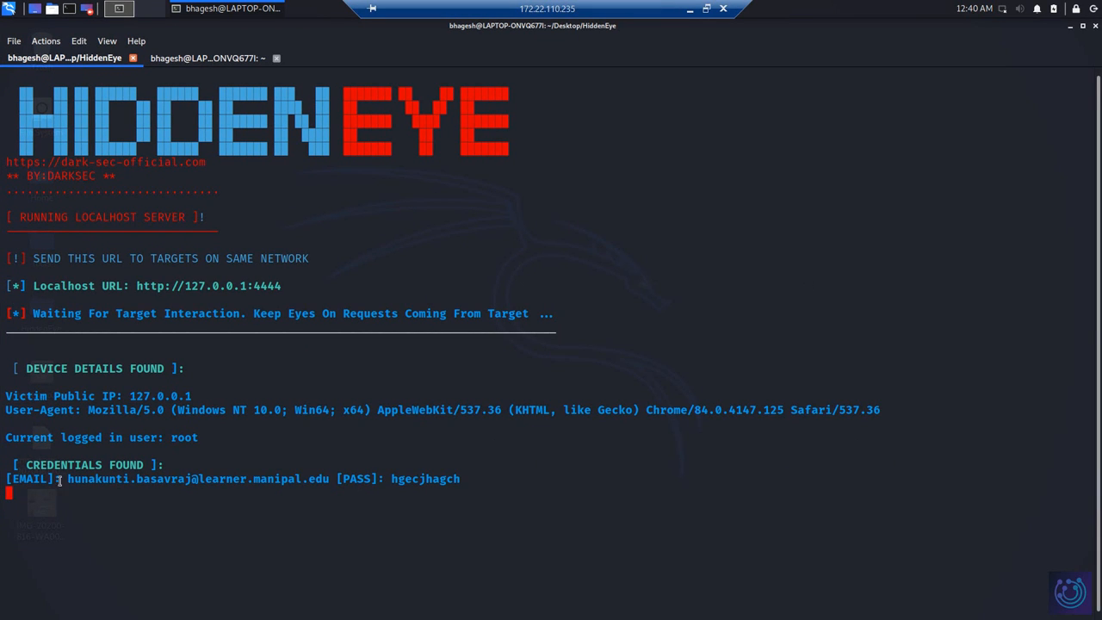
{"action": "mouse_move", "coordinate": [211, 465]}
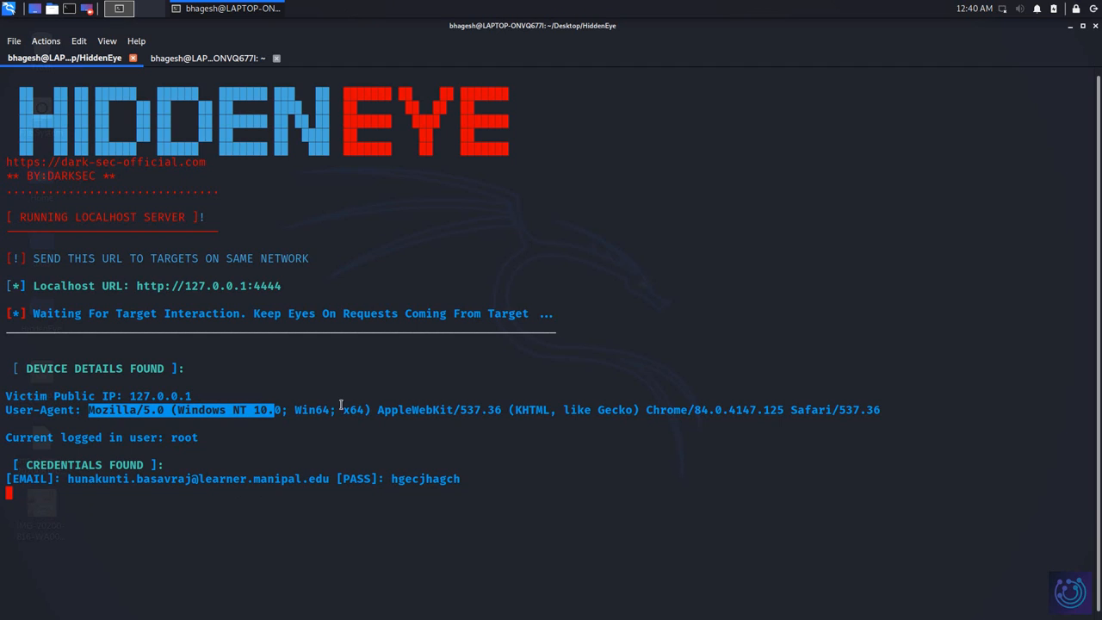
{"action": "left_click_drag", "start_coordinate": [276, 410], "coordinate": [874, 409]}
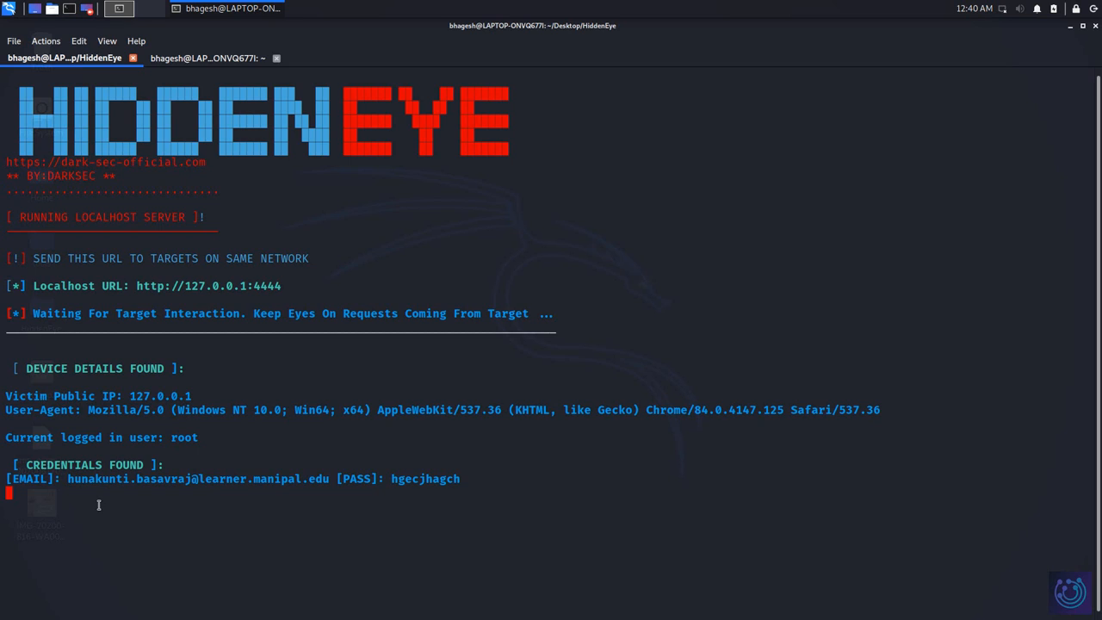
{"action": "mouse_move", "coordinate": [1070, 45]}
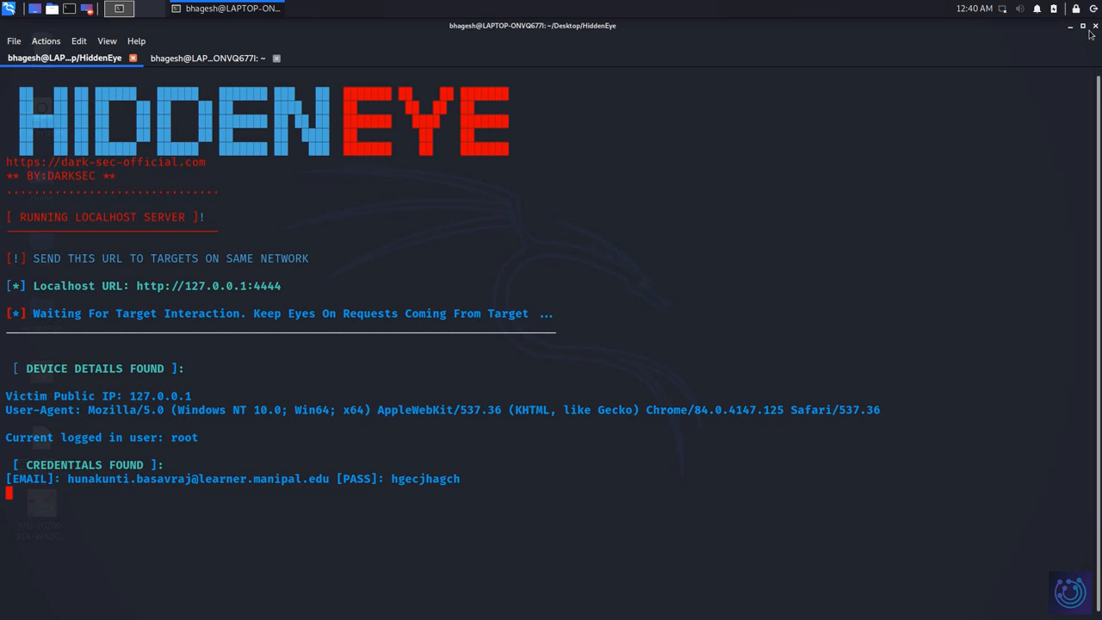
{"action": "mouse_move", "coordinate": [810, 152]}
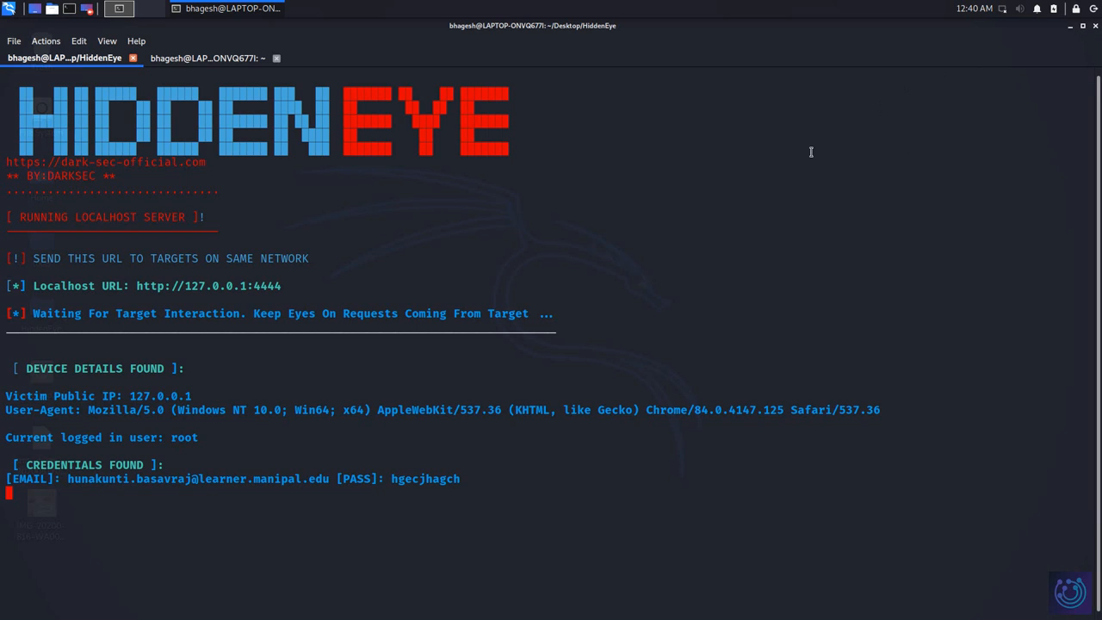
{"action": "mouse_move", "coordinate": [705, 228]}
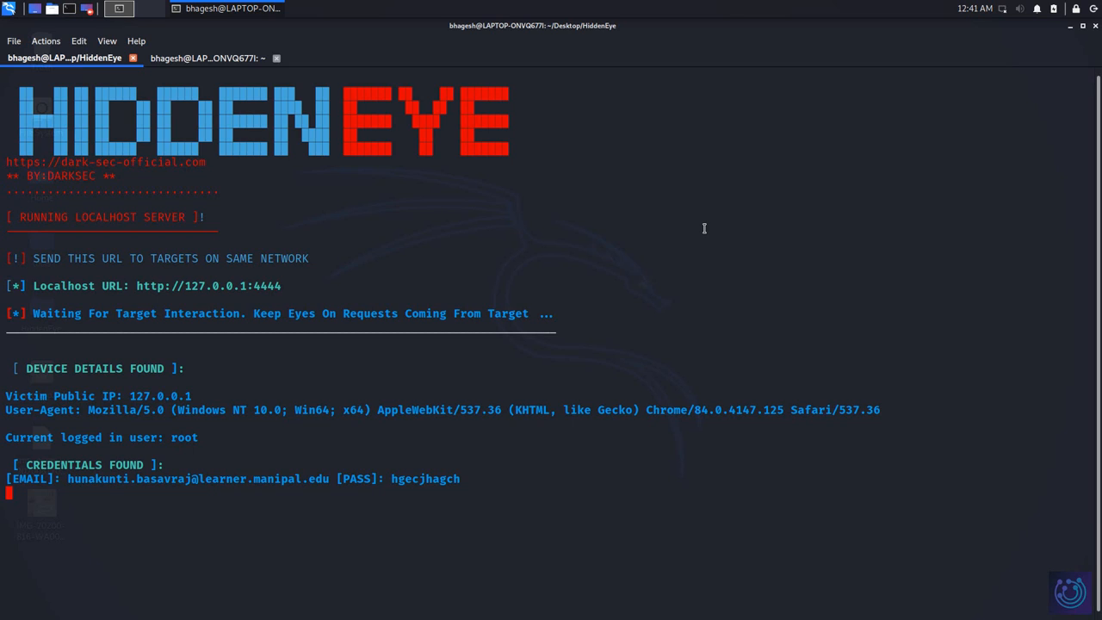
{"action": "mouse_move", "coordinate": [692, 224]}
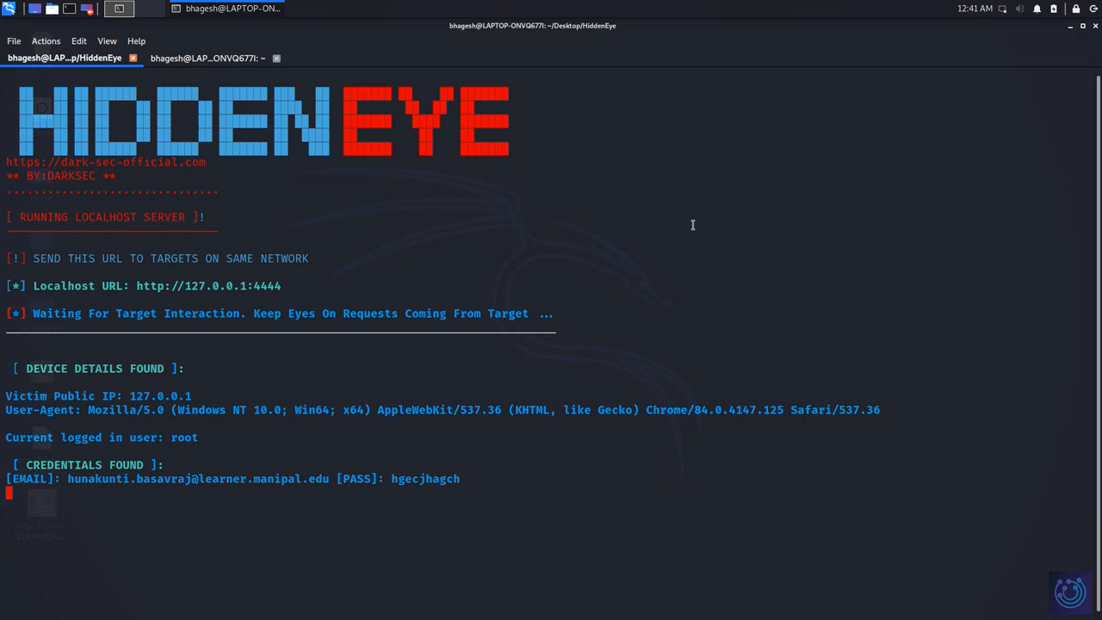
{"action": "mouse_move", "coordinate": [665, 240]}
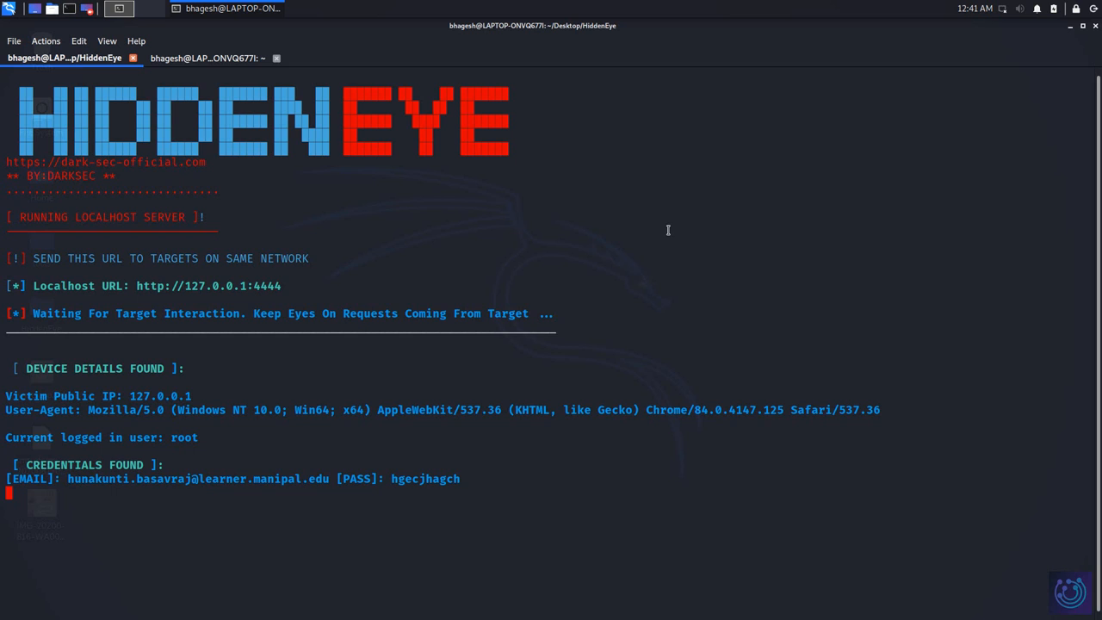
{"action": "left_click", "coordinate": [207, 57]}
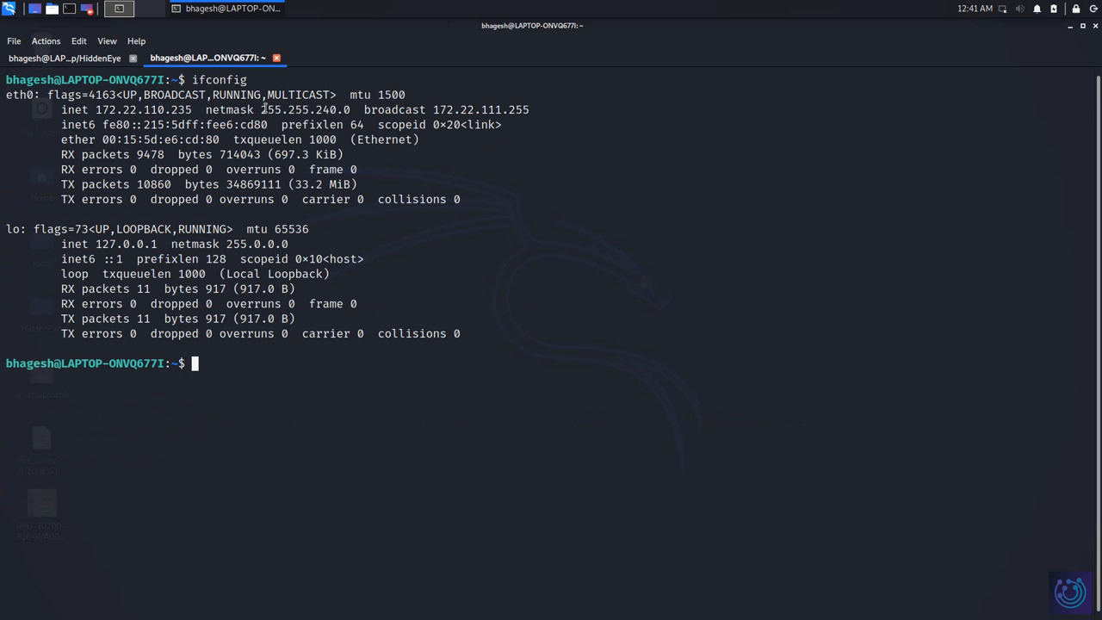
{"action": "left_click", "coordinate": [65, 58]}
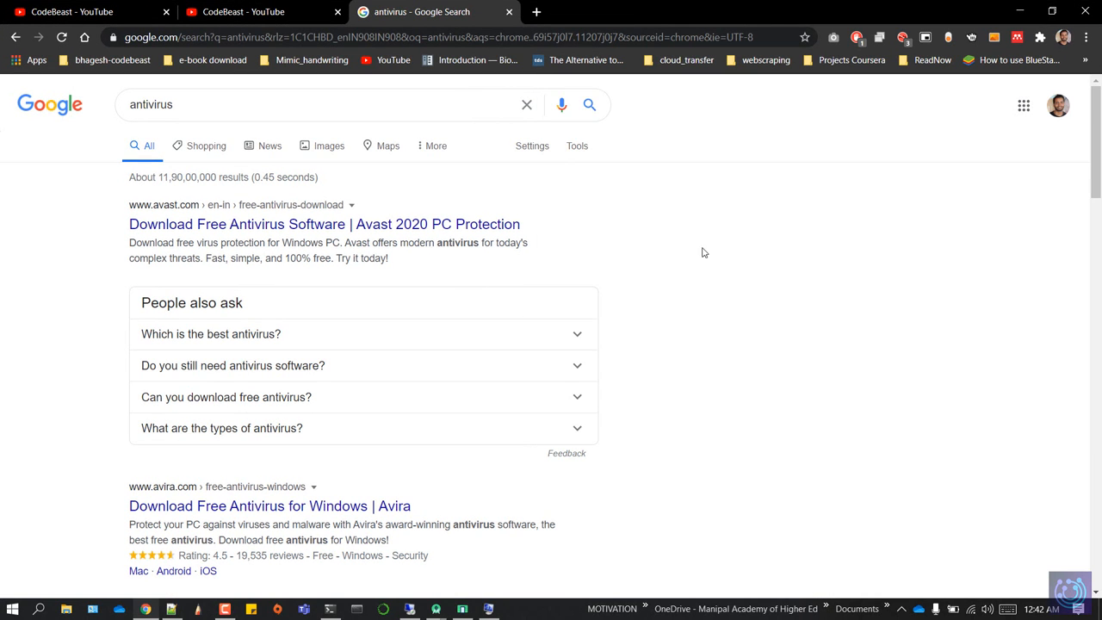
{"action": "mouse_move", "coordinate": [669, 281]}
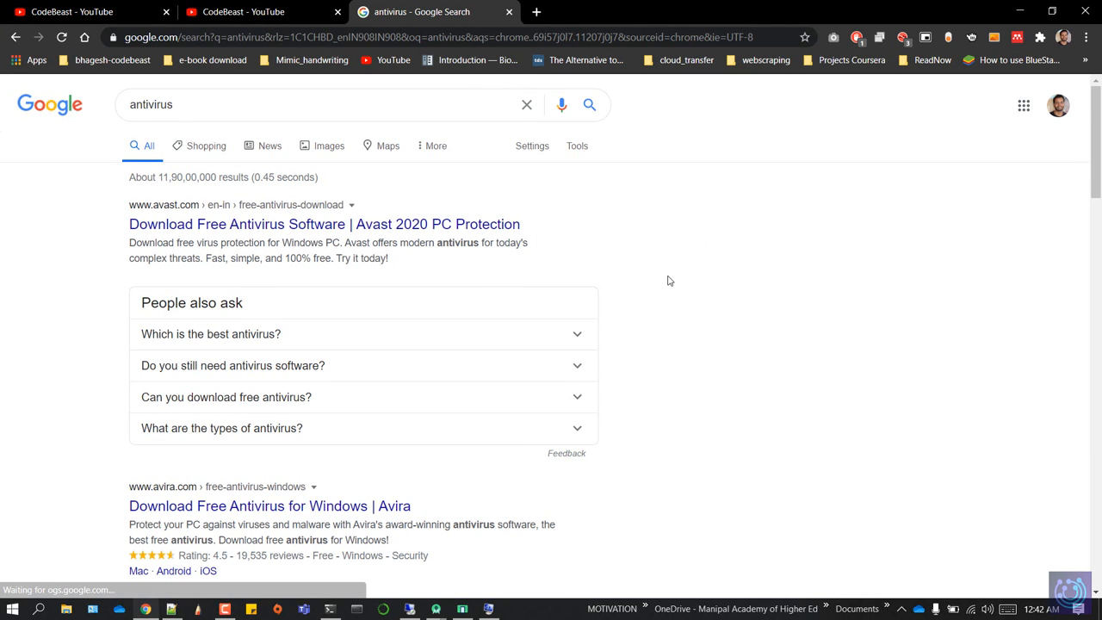
{"action": "mouse_move", "coordinate": [694, 340]}
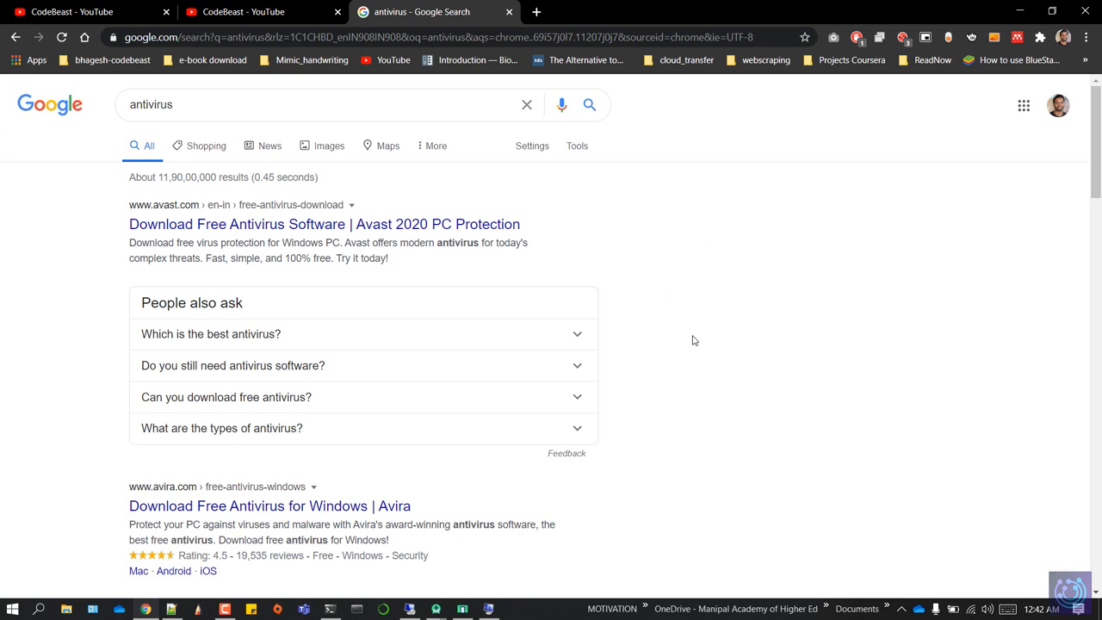
{"action": "mouse_move", "coordinate": [439, 233]}
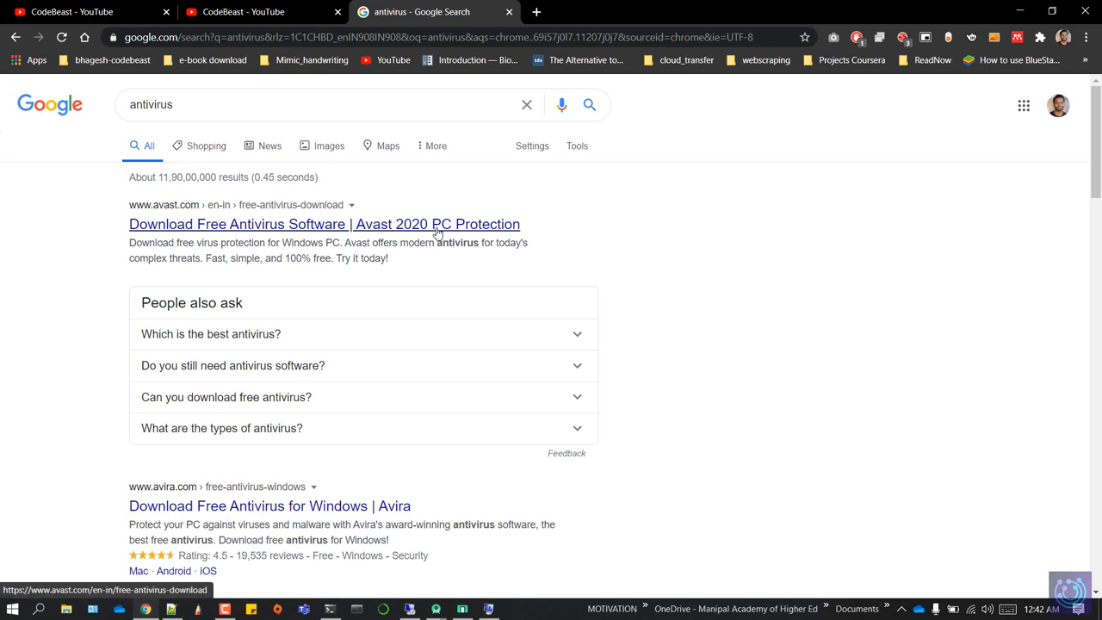
{"action": "mouse_move", "coordinate": [573, 224]}
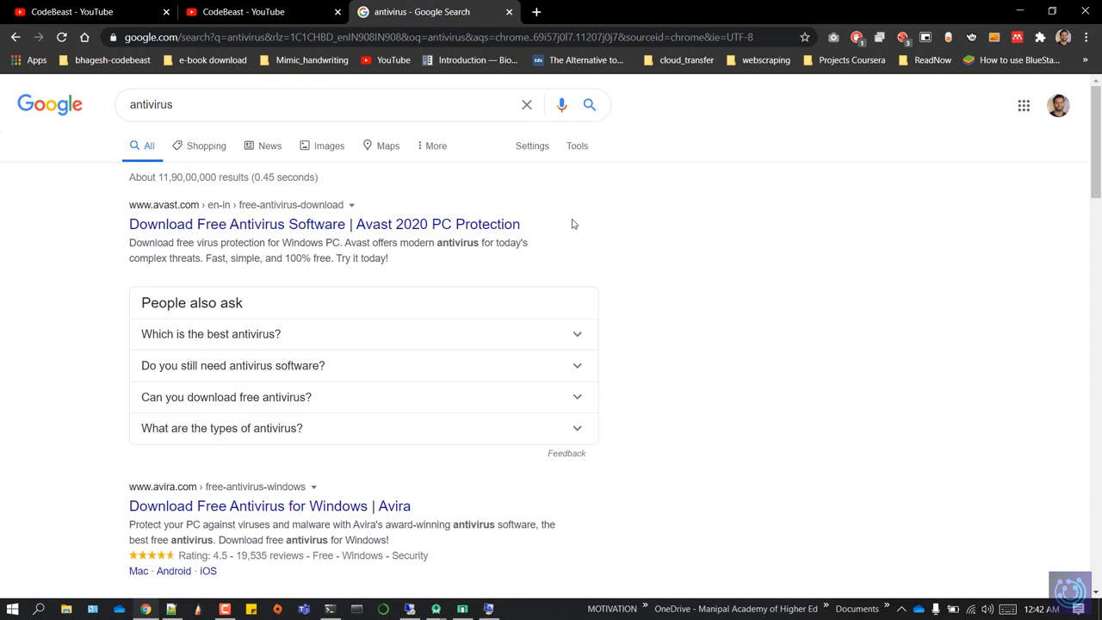
{"action": "mouse_move", "coordinate": [481, 218]}
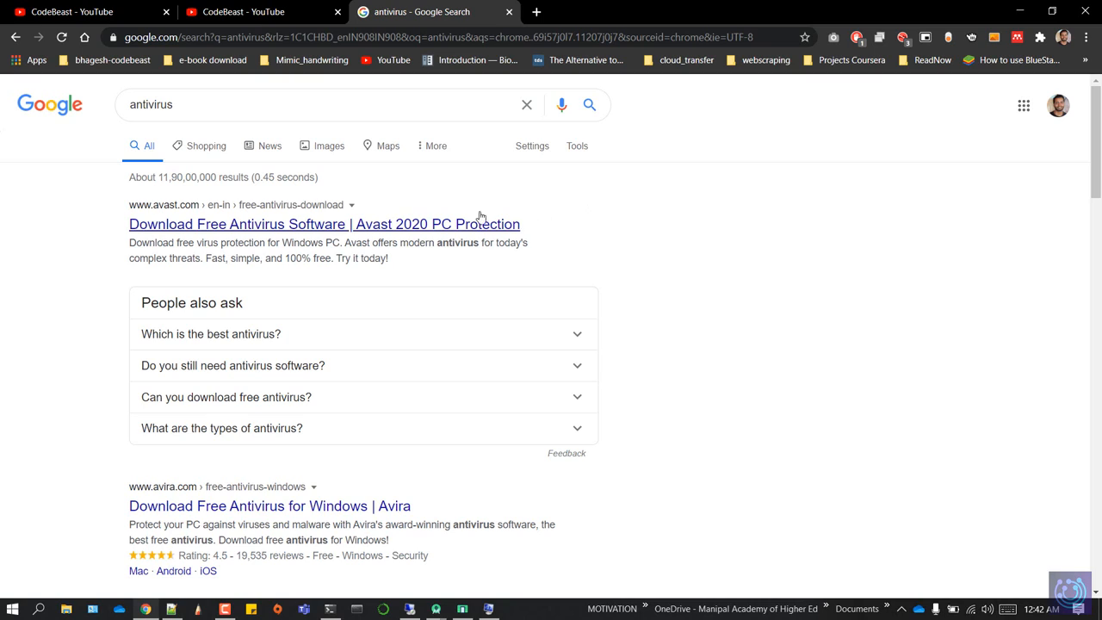
{"action": "mouse_move", "coordinate": [554, 171]}
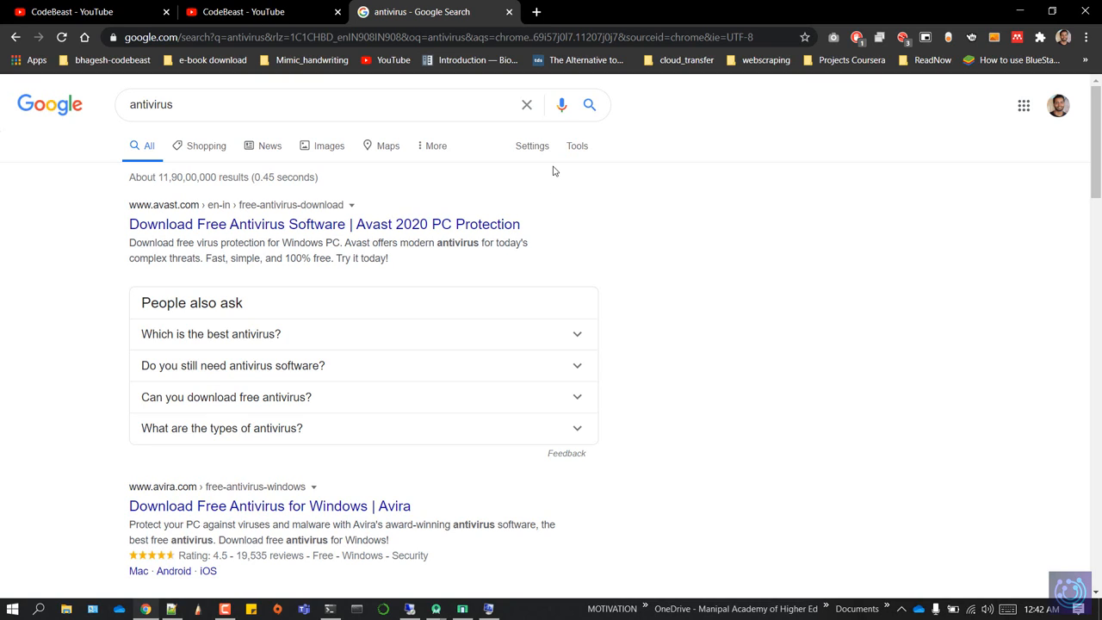